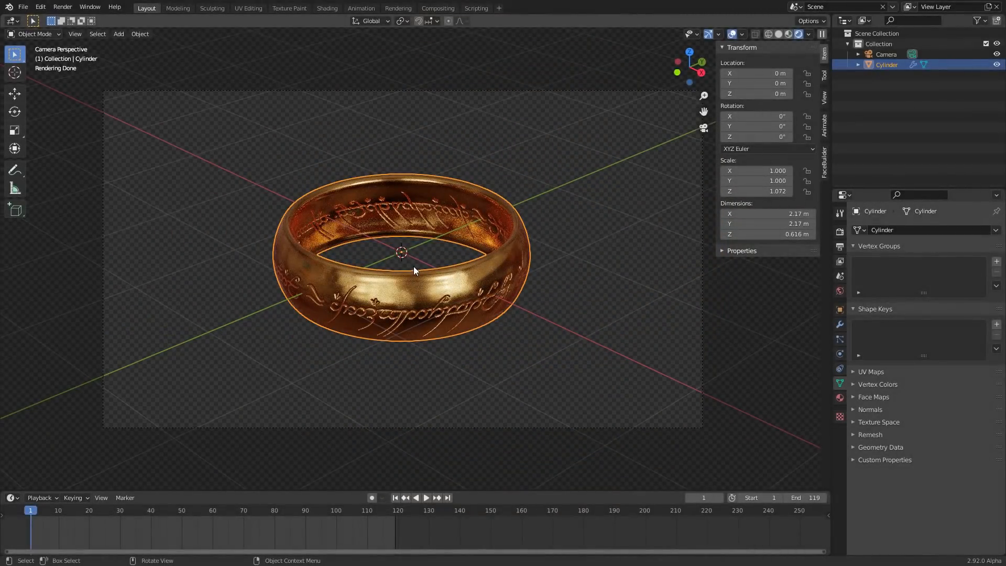
Step: Switch to Material Preview and keyframe the ring's rotation at frame 1
key("F12")
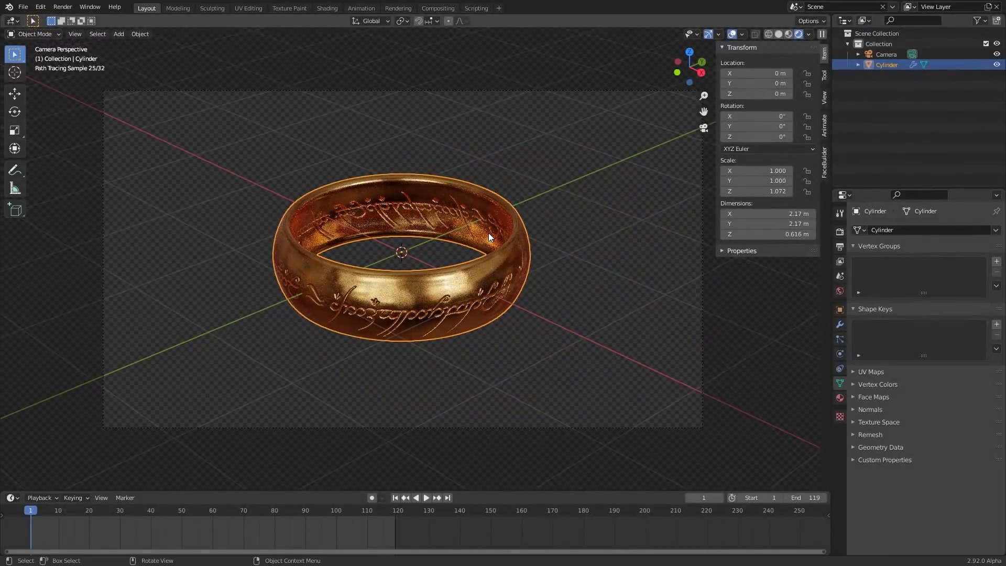
mouse_move(549, 231)
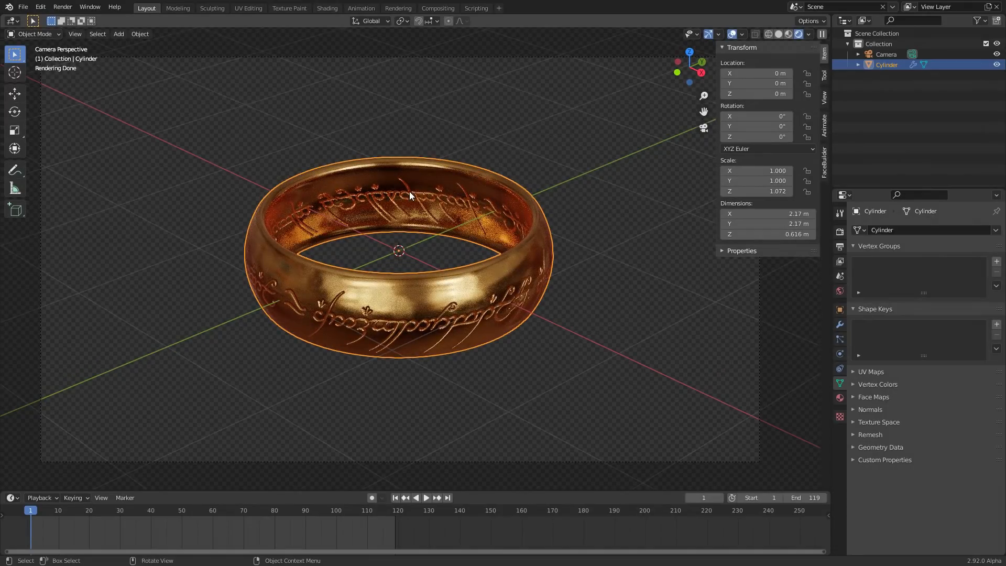
mouse_move(415, 204)
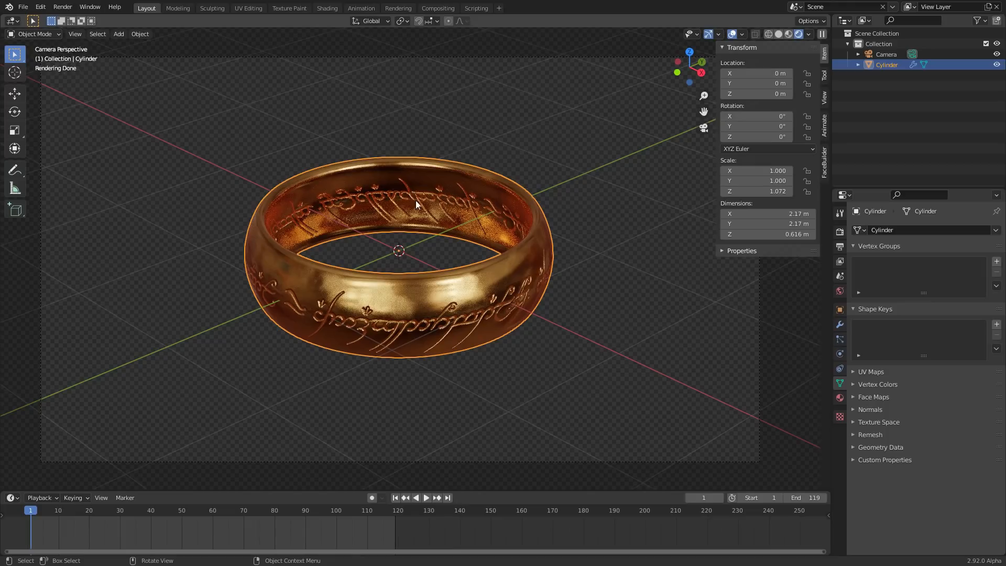
mouse_move(381, 239)
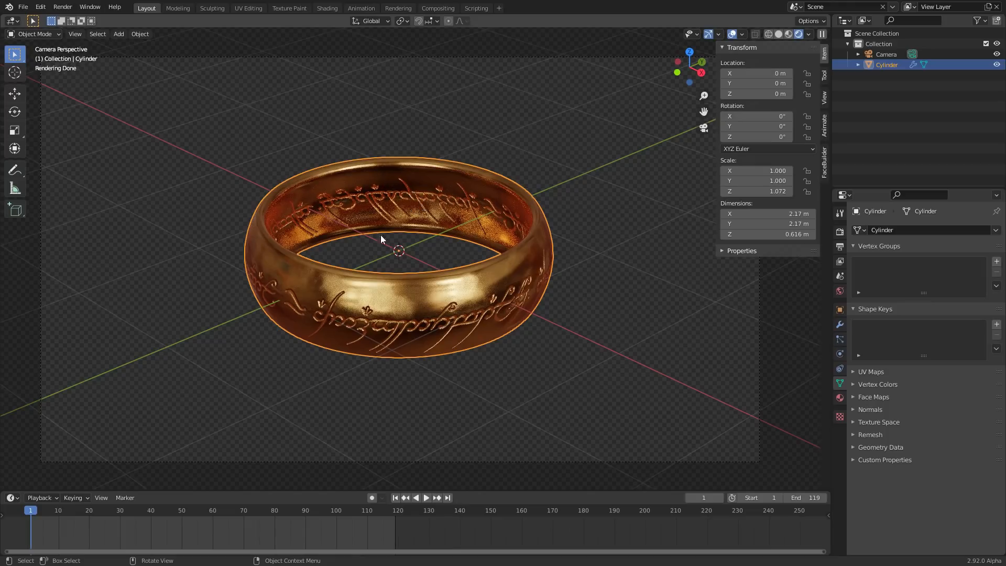
mouse_move(535, 227)
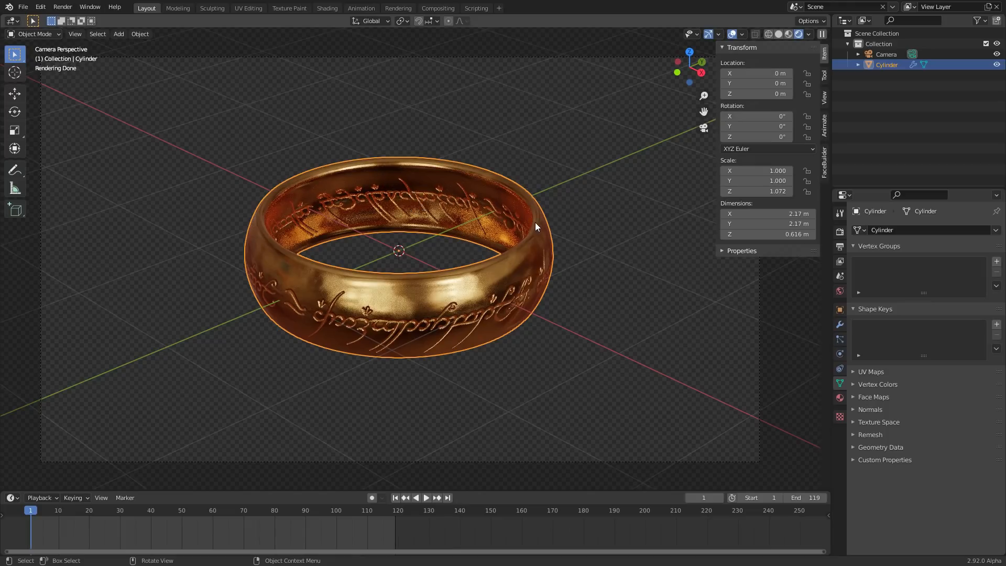
mouse_move(480, 230)
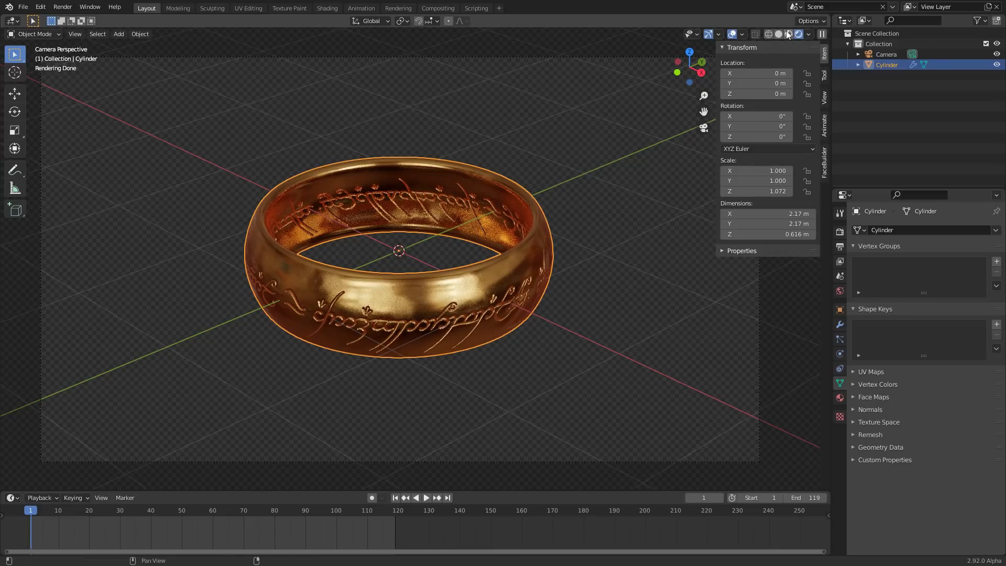
left_click(788, 34)
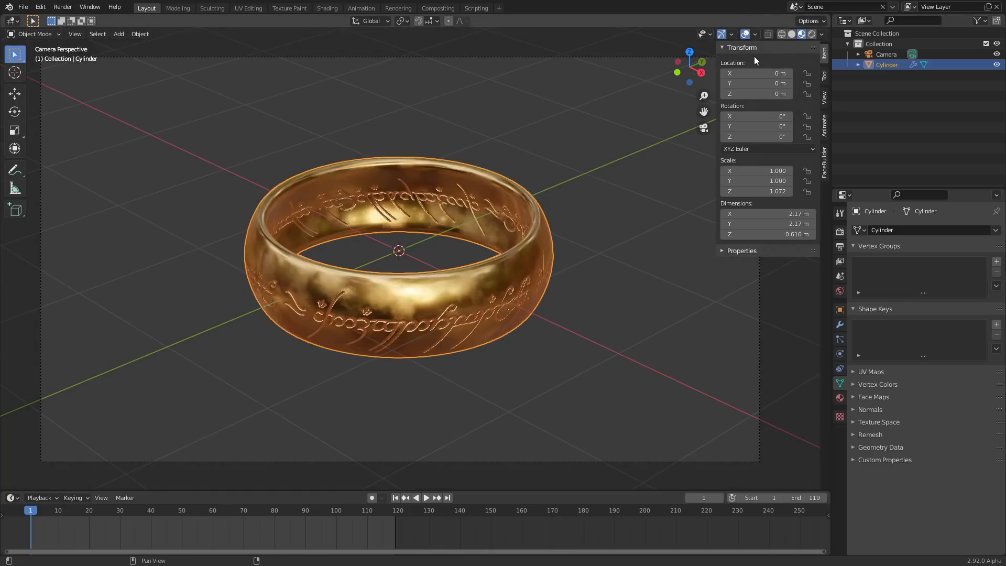
key("r")
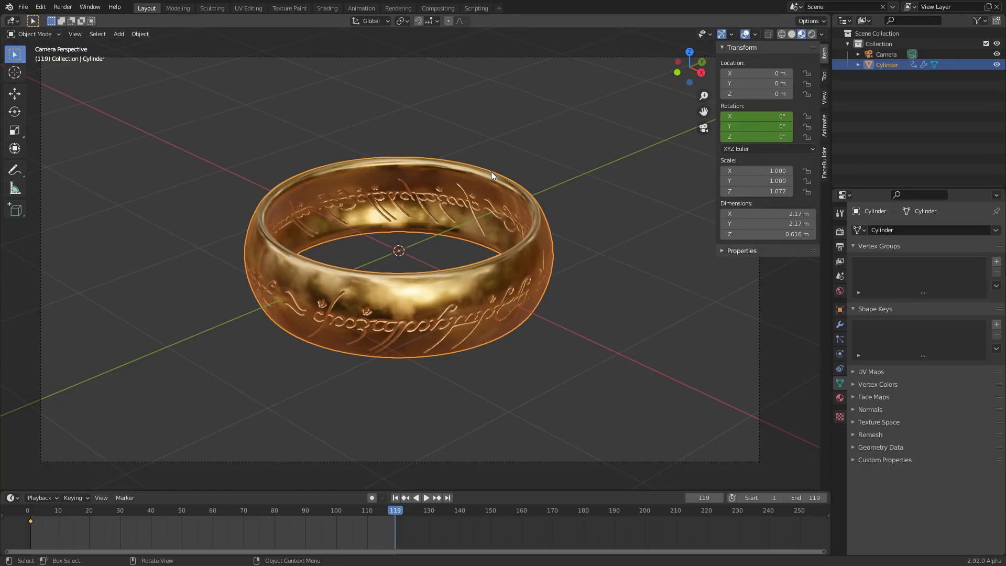
Step: At frame 120 set Z rotation 360° and Y tilt 25°, keyframe it, then scrub the spin
left_click(398, 510)
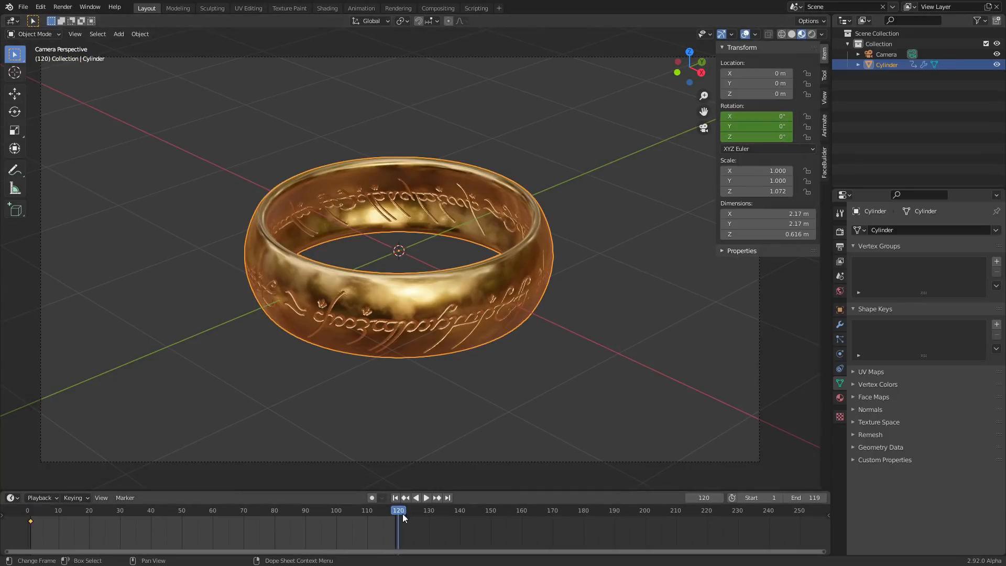
mouse_move(401, 530)
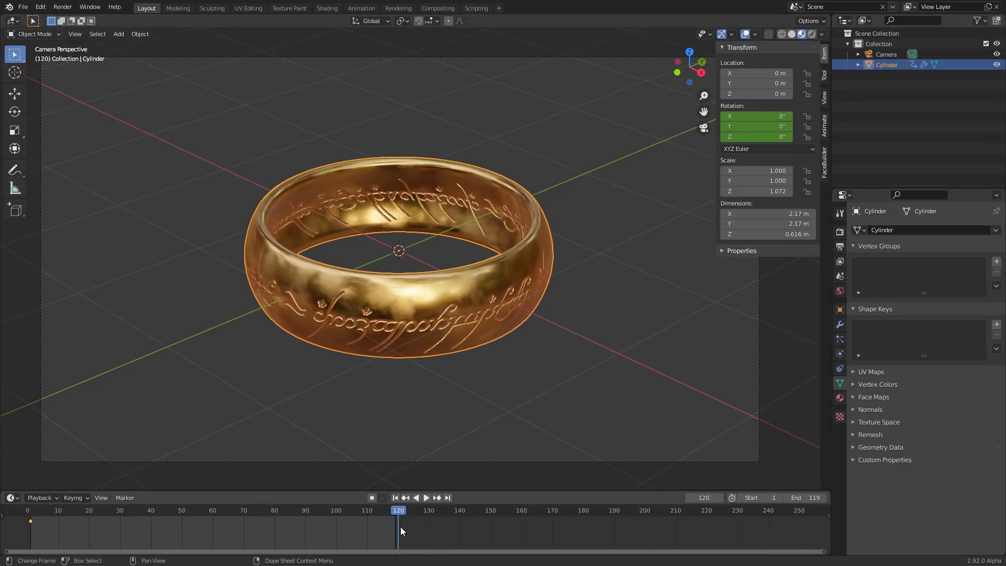
mouse_move(404, 550)
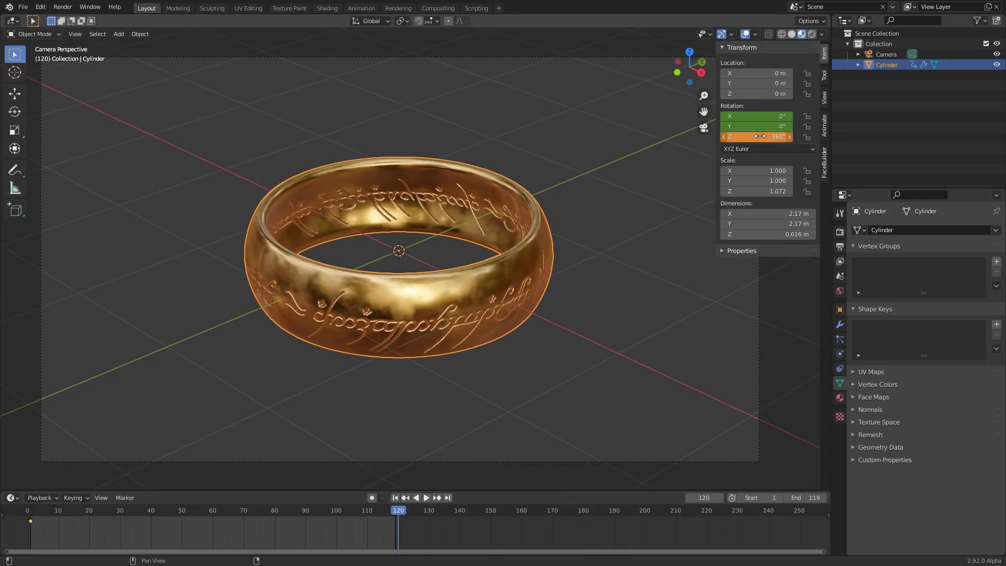
left_click(426, 496)
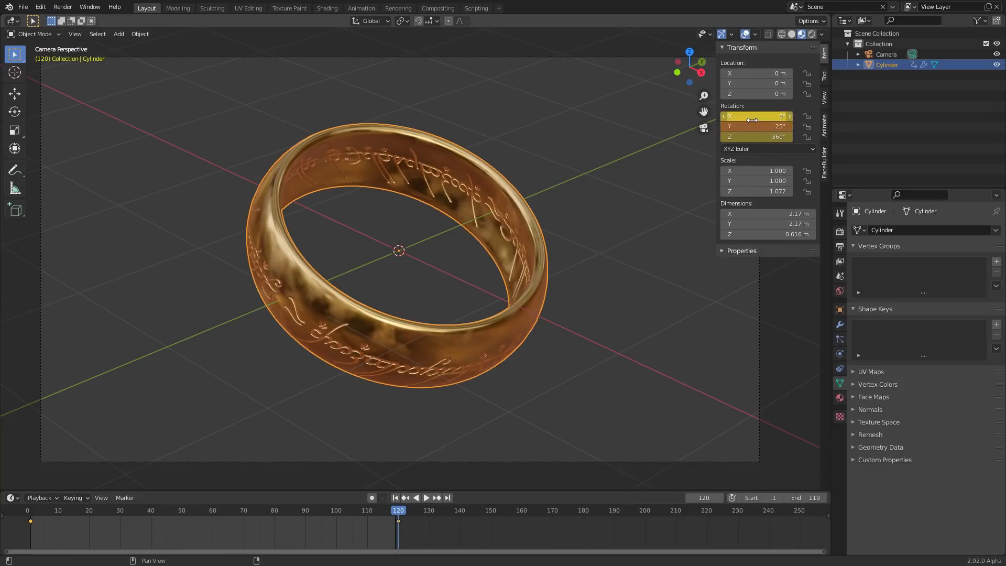
left_click(397, 497)
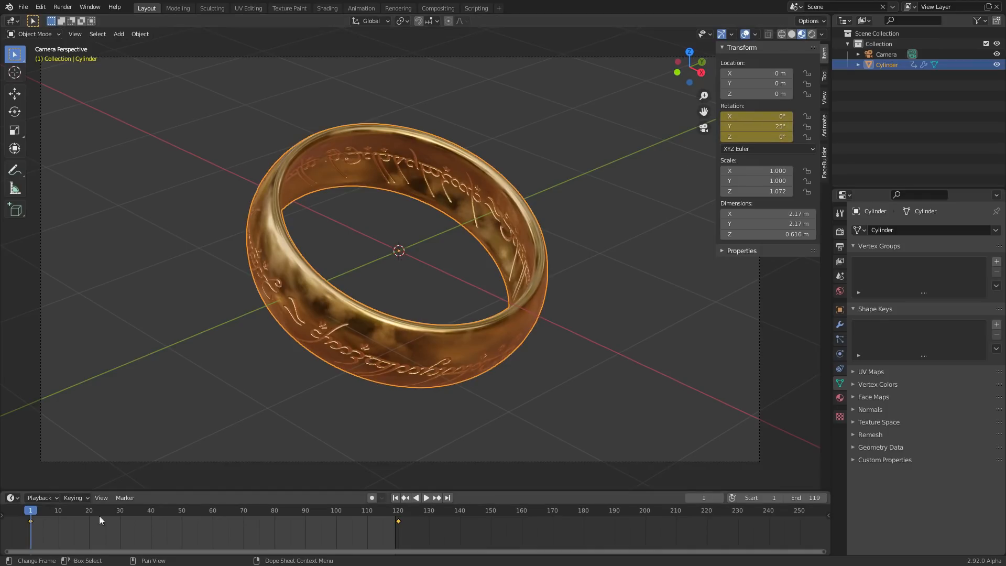
left_click(426, 497)
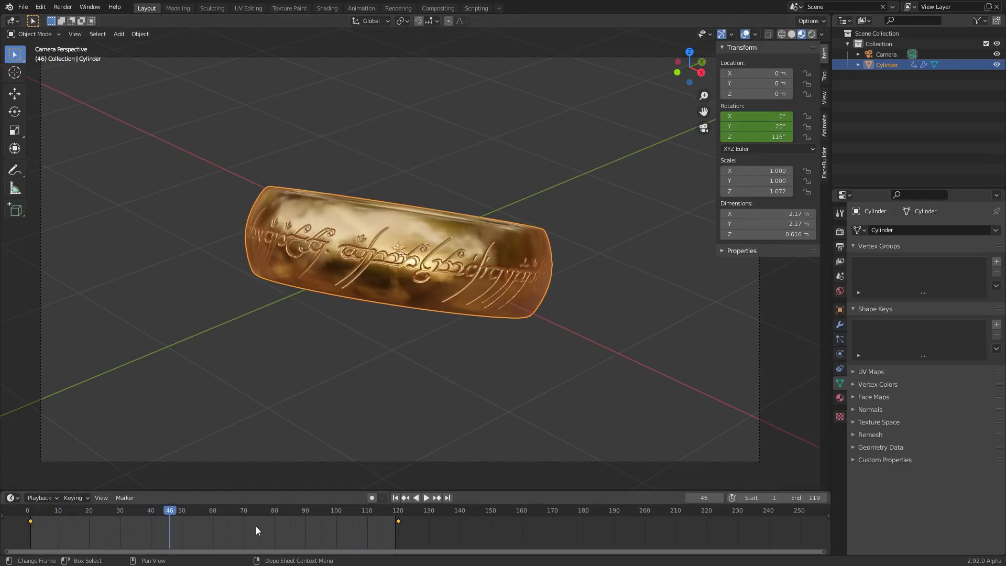
mouse_move(262, 528)
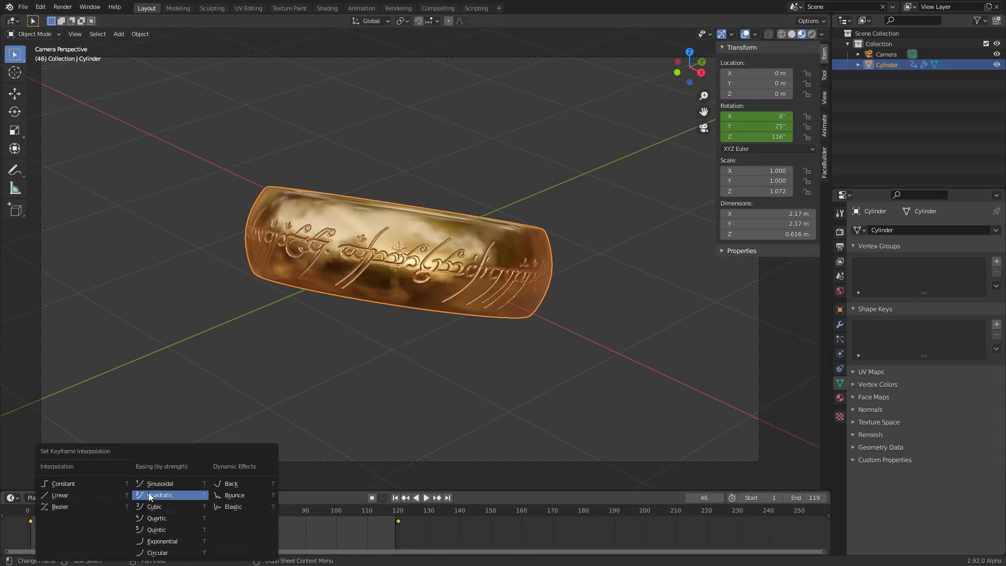
mouse_move(159, 494)
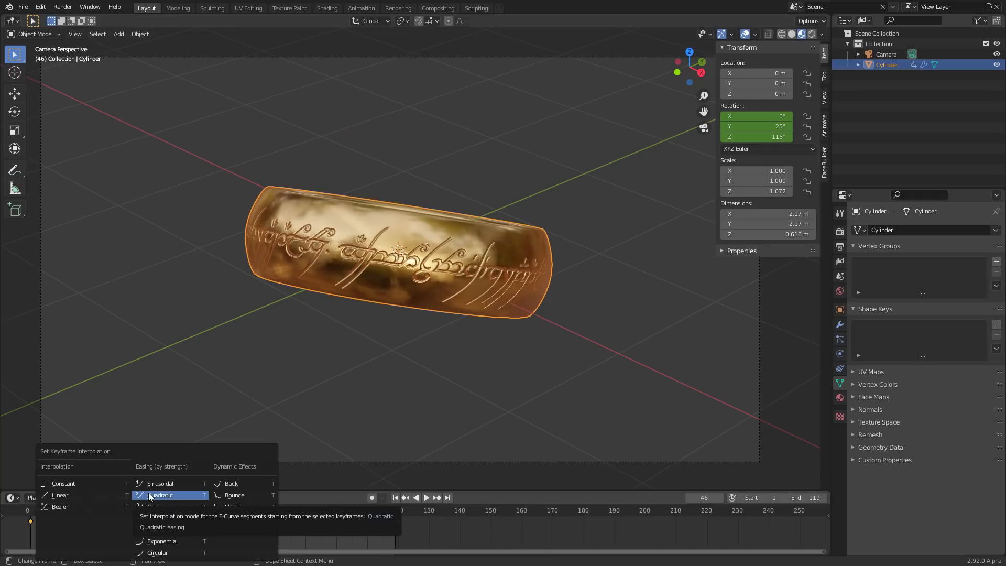
Step: Choose an interpolation mode for the spin's two keyframes
left_click(160, 495)
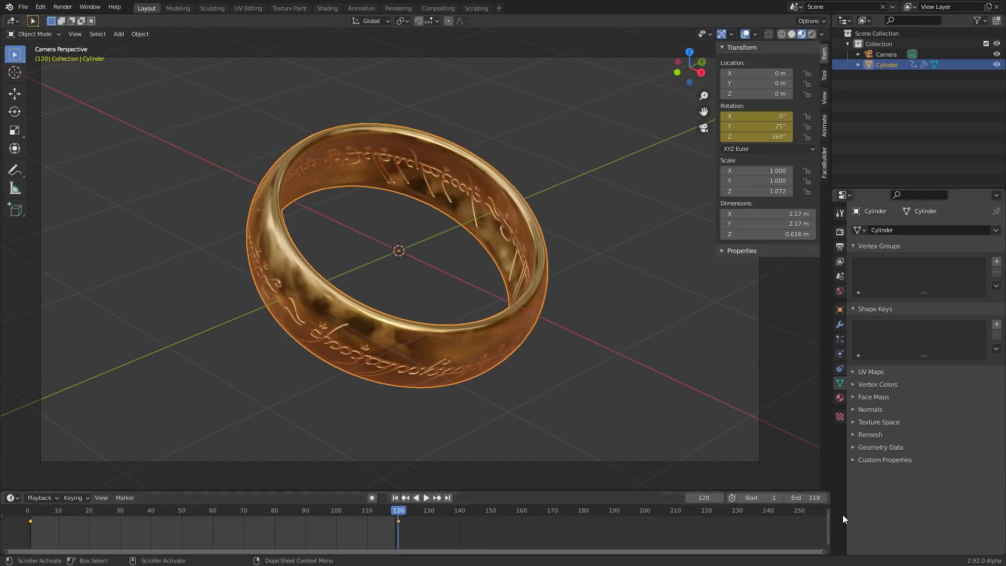
Step: Play the spin, return to frame 1 and switch the viewport to Rendered shading
left_click(427, 496)
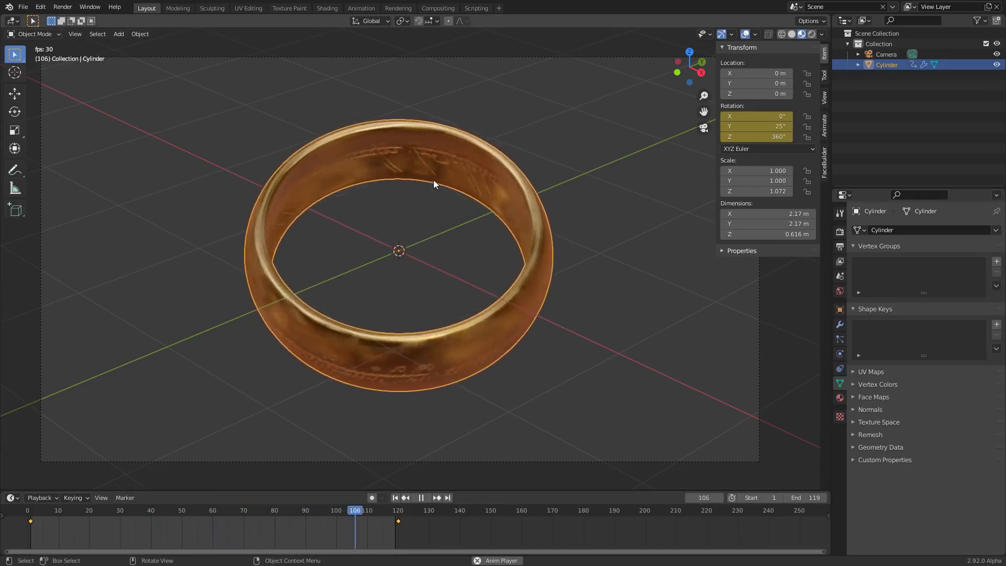
left_click(395, 497)
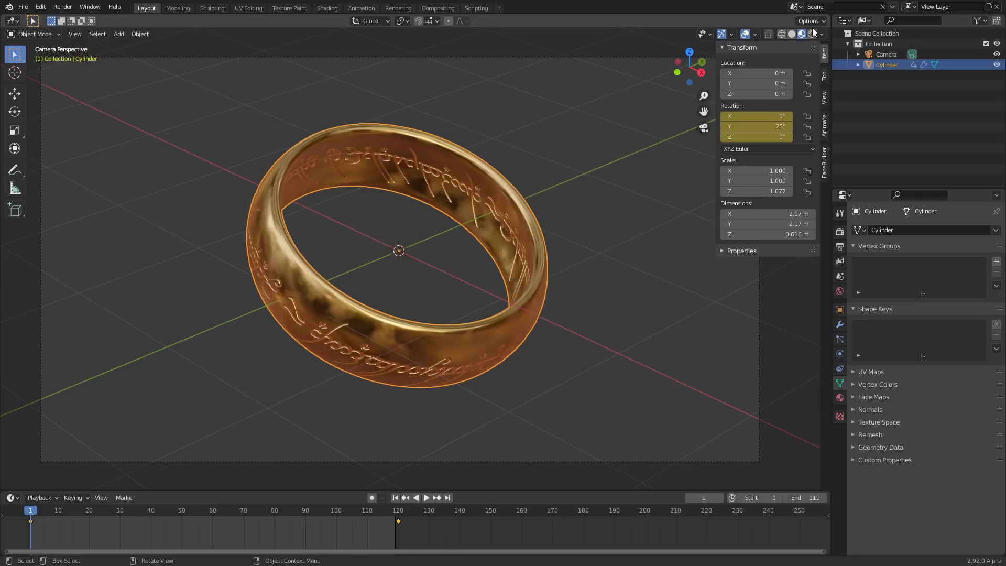
left_click(800, 34)
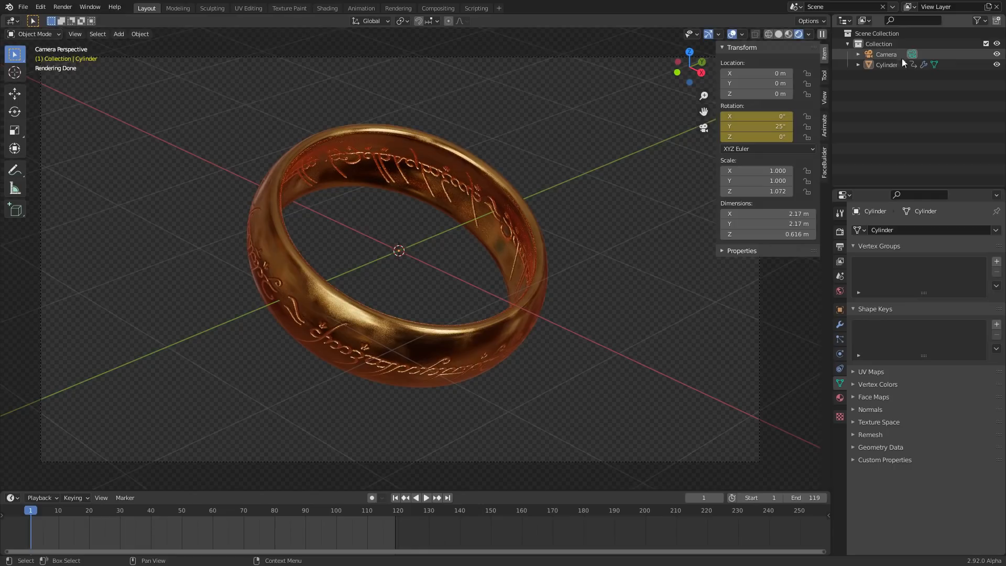
Step: Enable Depth of Field on the camera and settle its F-Stop at 0.5
left_click(887, 54)
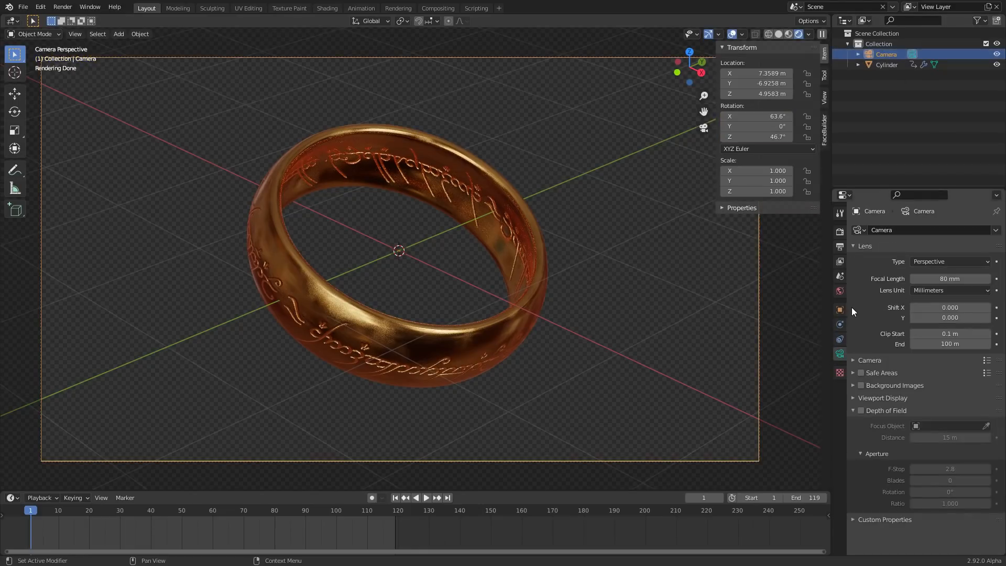
mouse_move(853, 296)
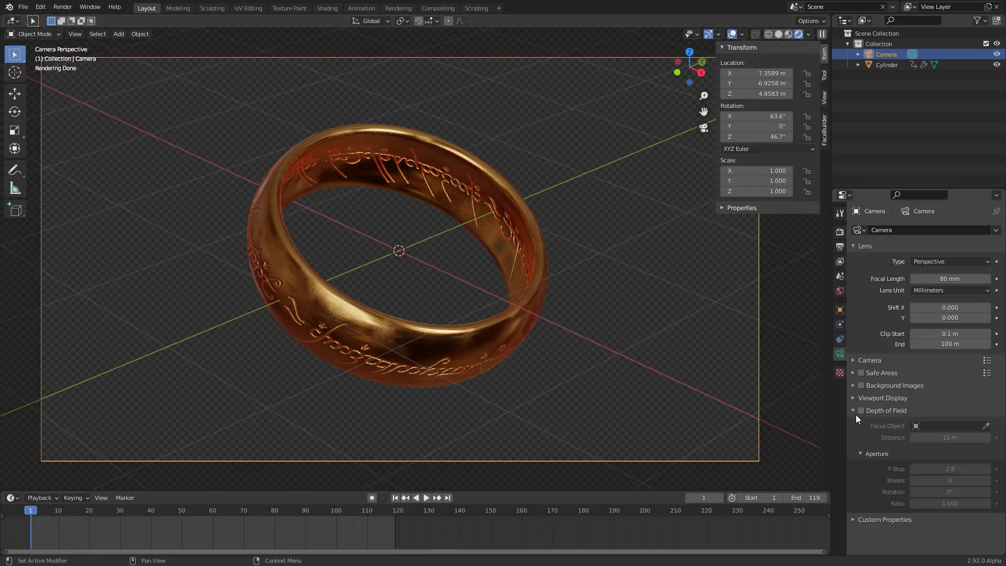
left_click(861, 411)
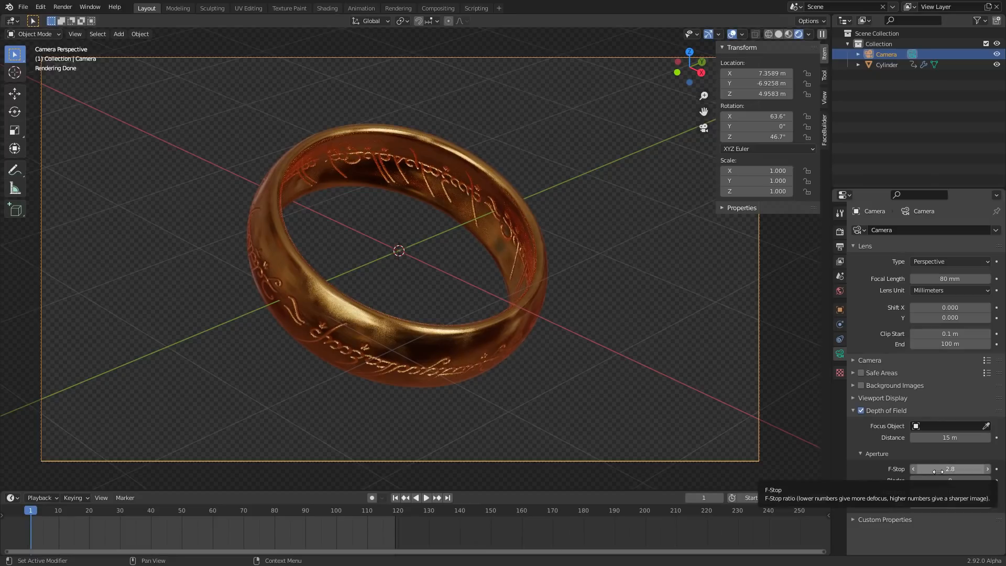
left_click(949, 468)
type("0.1")
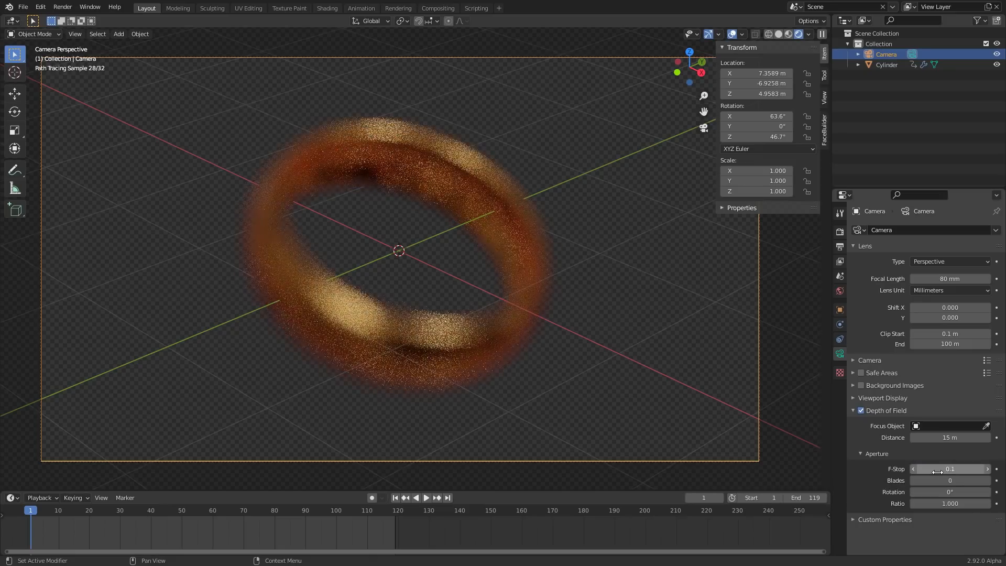
left_click(951, 469)
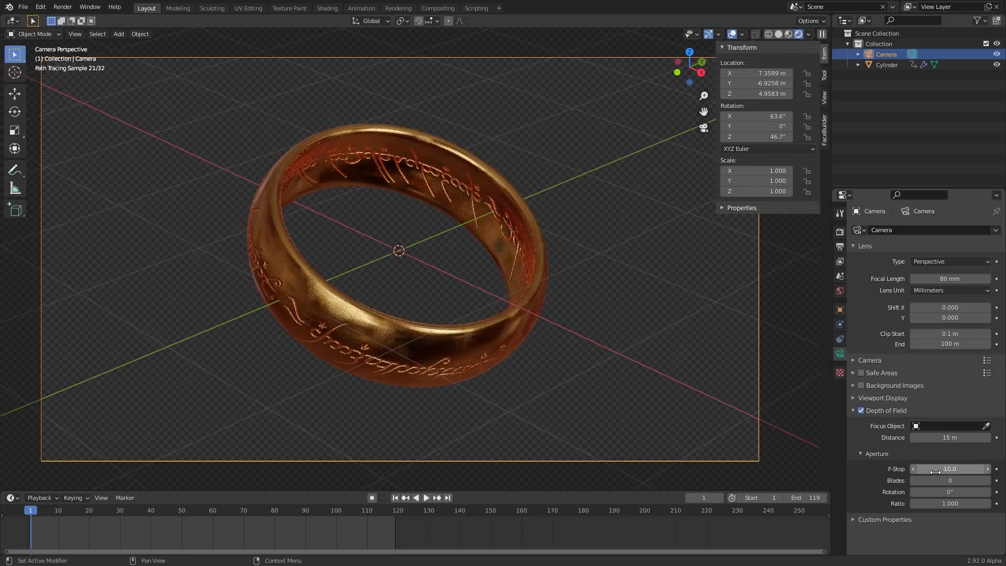
left_click(951, 469)
type("0.5")
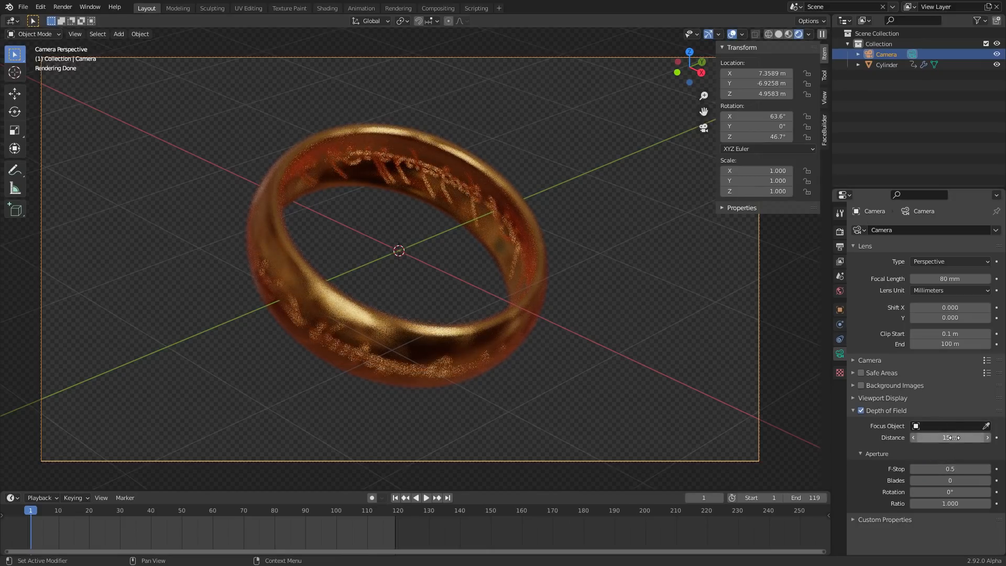
Step: Set the camera's focus distance to 10 m and F-Stop to 0.3
left_click(950, 438)
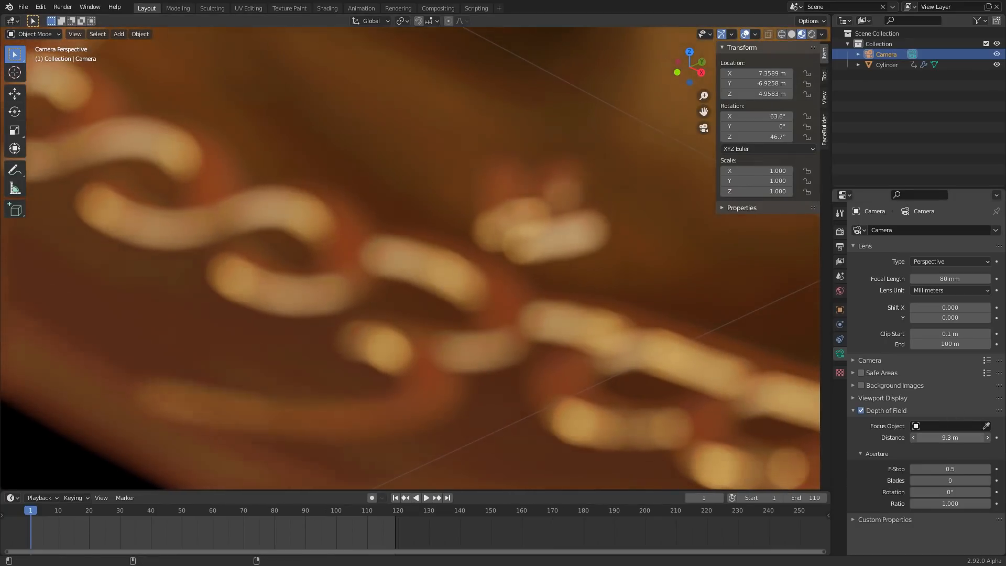
left_click(988, 437)
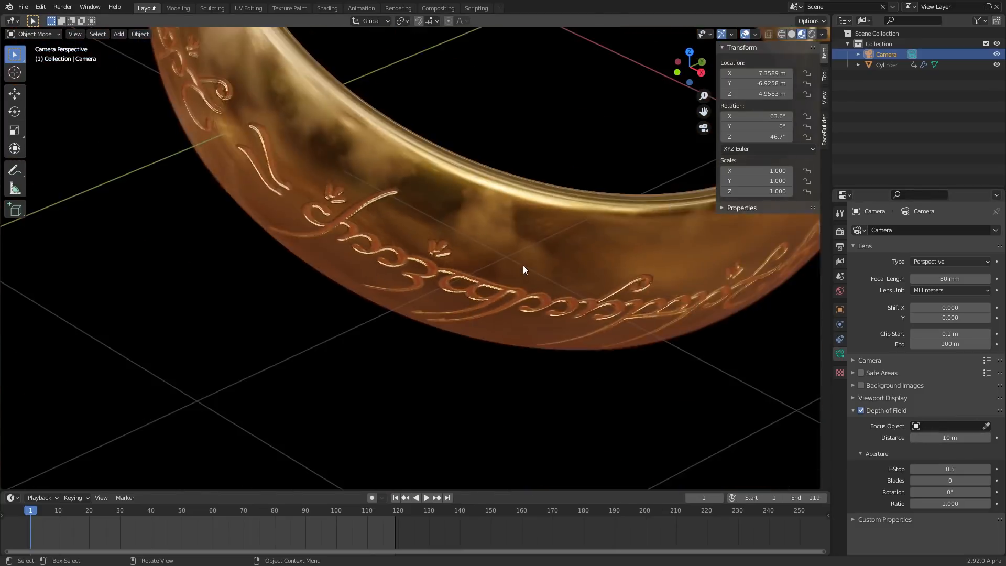
scroll("down", 3)
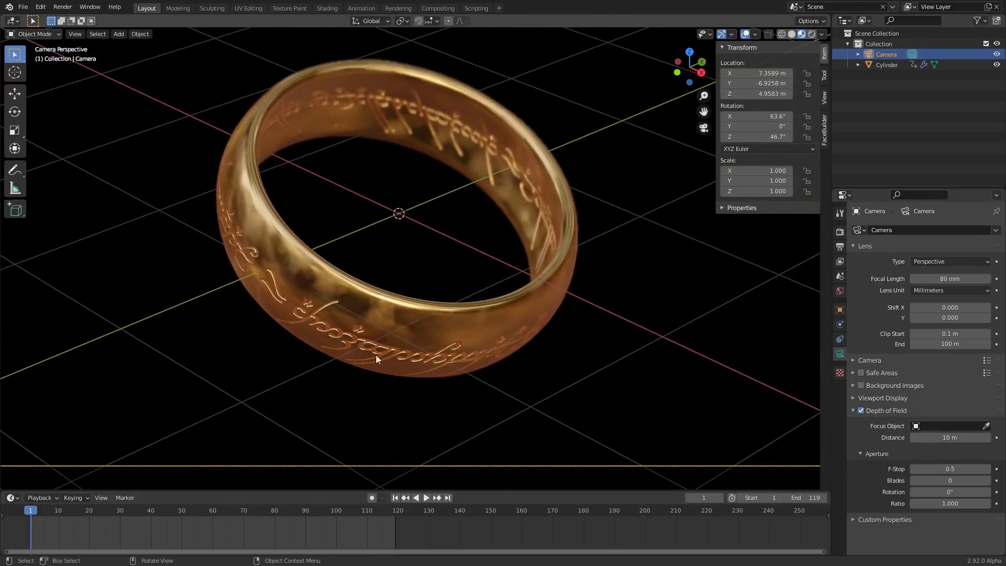
Step: View the ring in Rendered shading through the camera and play the animation
left_click(811, 34)
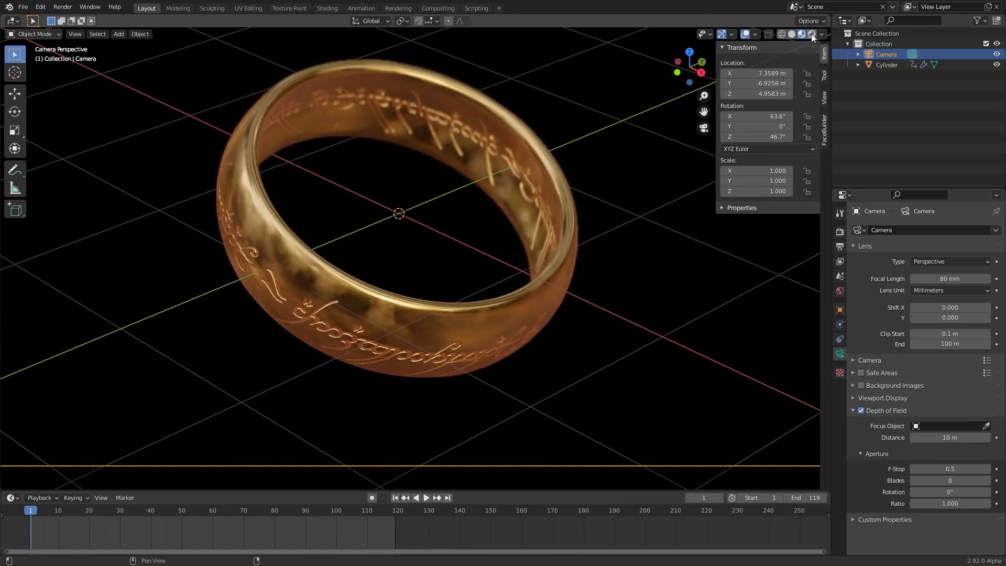
left_click(812, 34)
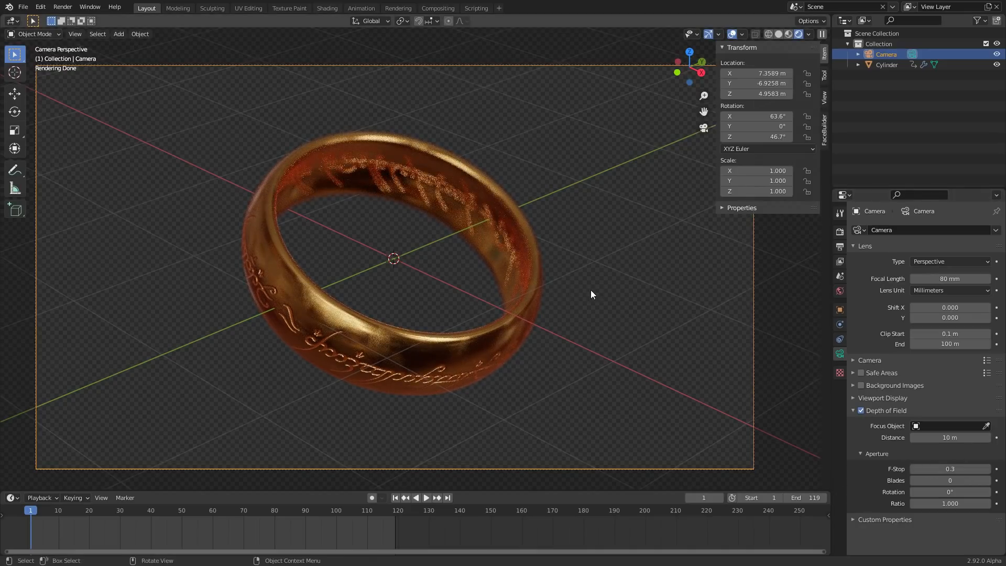
mouse_move(378, 168)
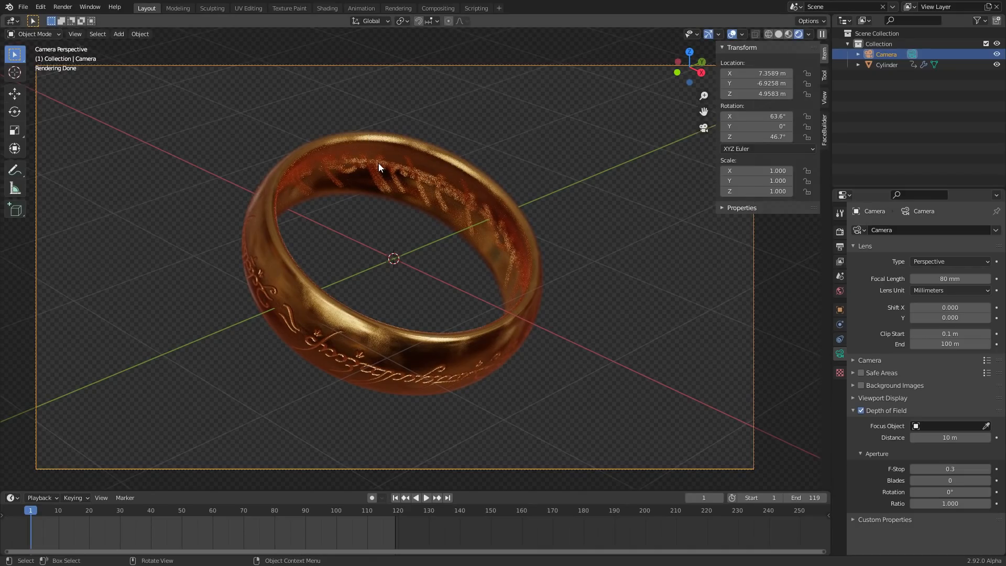
left_click(425, 497)
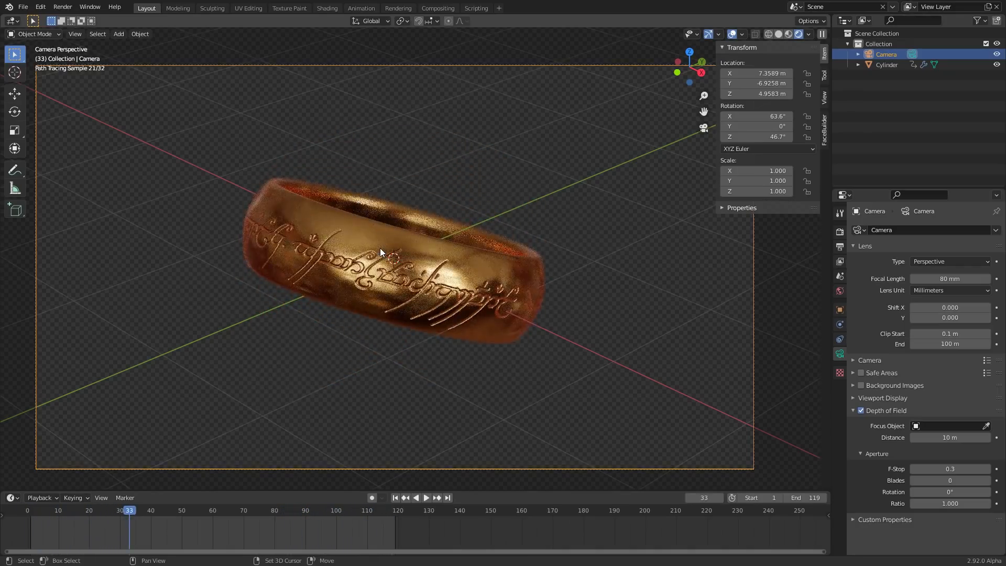
Step: Render a still (F12) and enable Use Nodes and Backdrop in the Compositing workspace
left_click(396, 497)
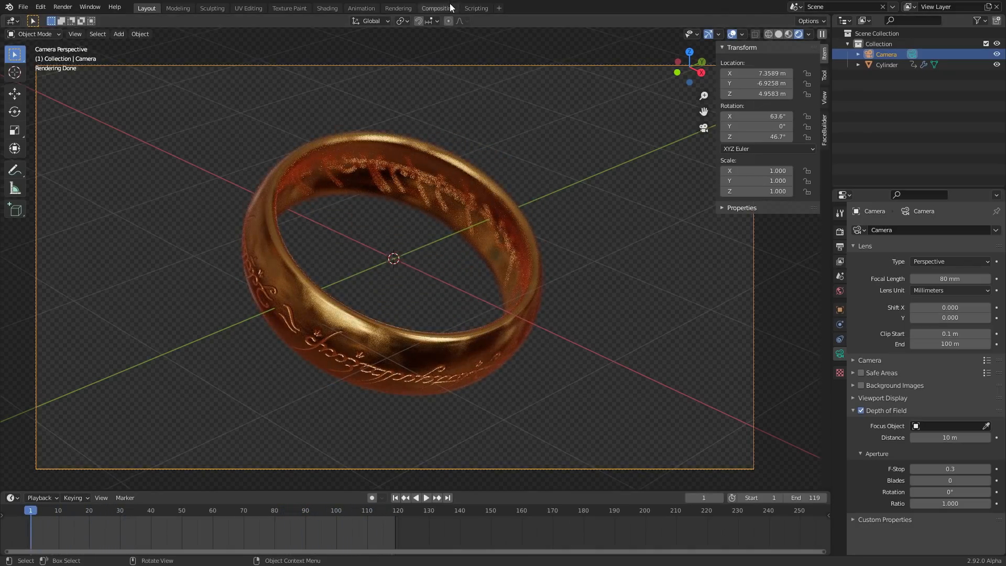
left_click(438, 7)
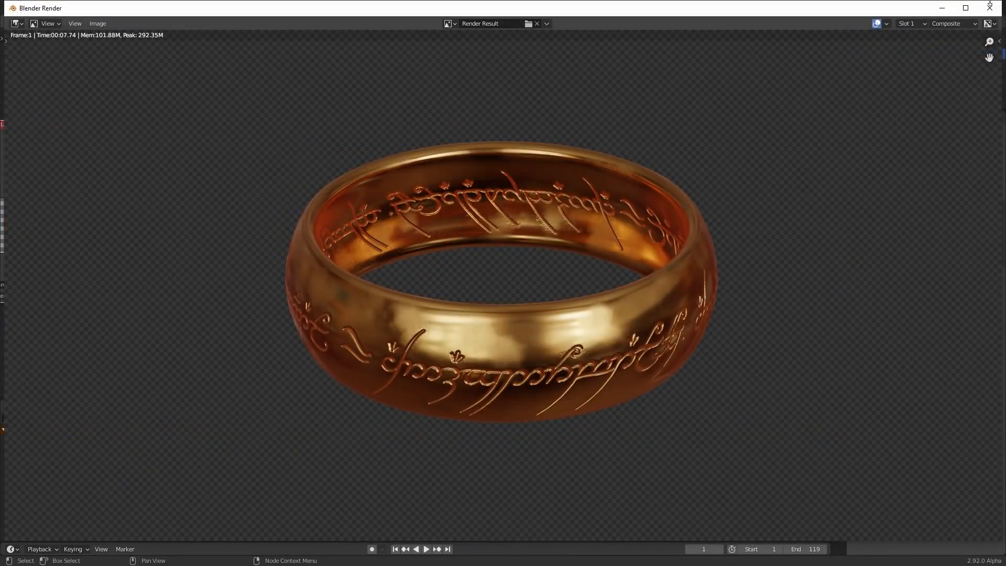
left_click(438, 7)
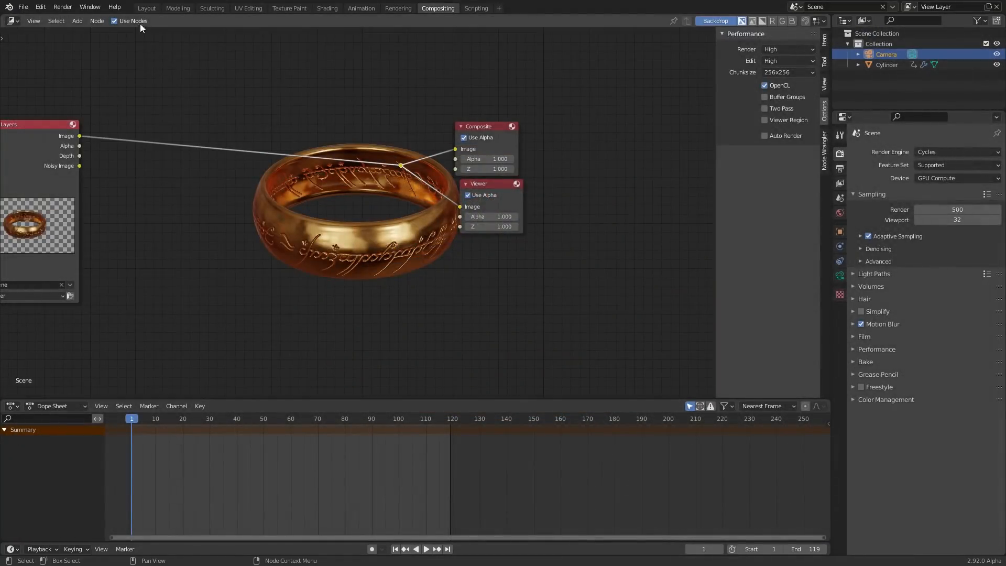
left_click(146, 8)
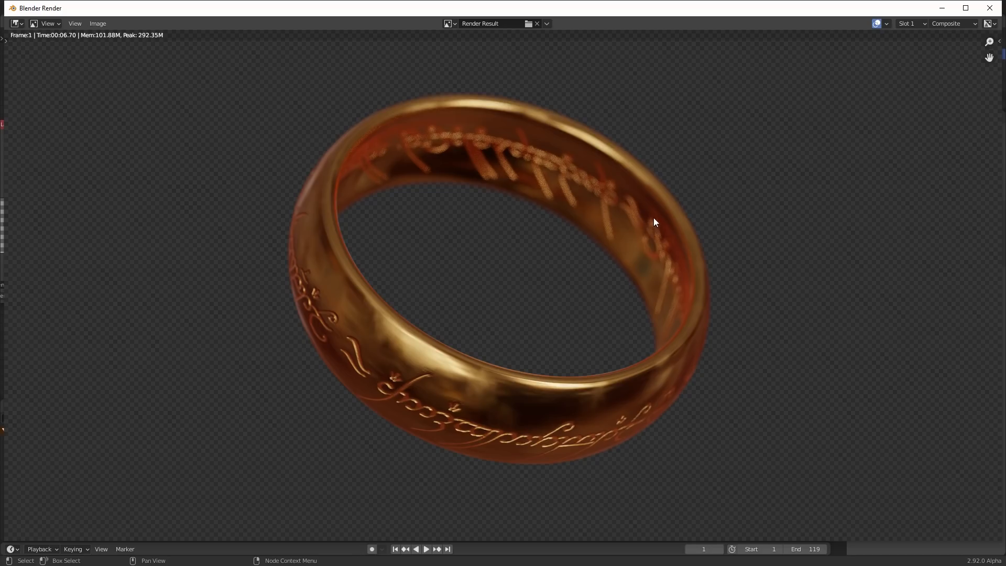
Step: Close the render window and return to the Compositing workspace
left_click(438, 7)
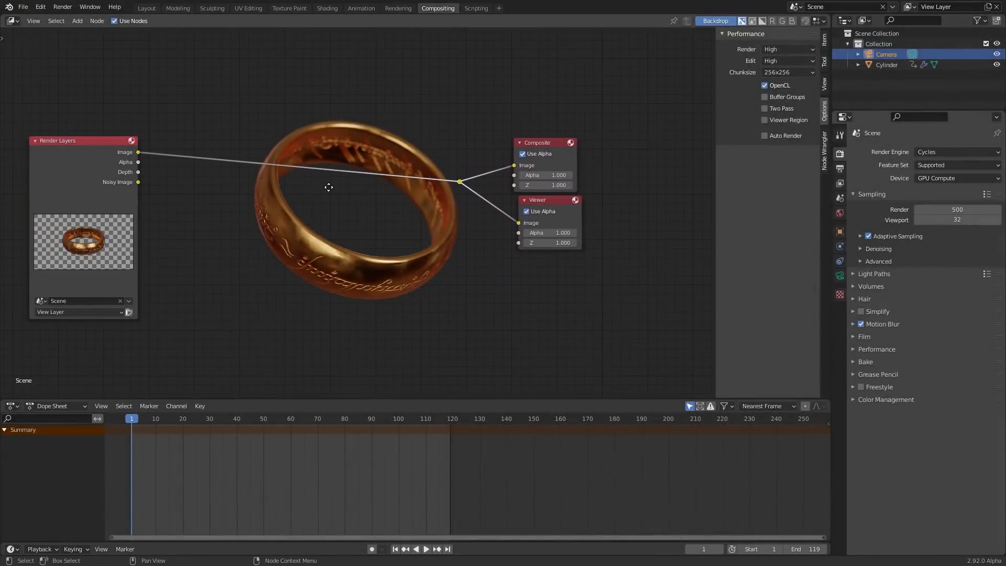
mouse_move(127, 130)
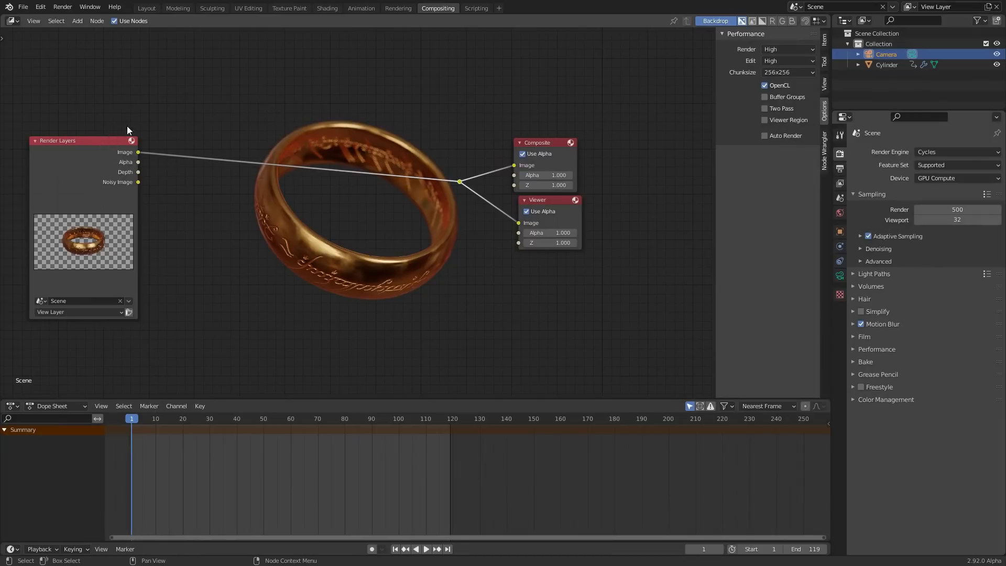
mouse_move(410, 172)
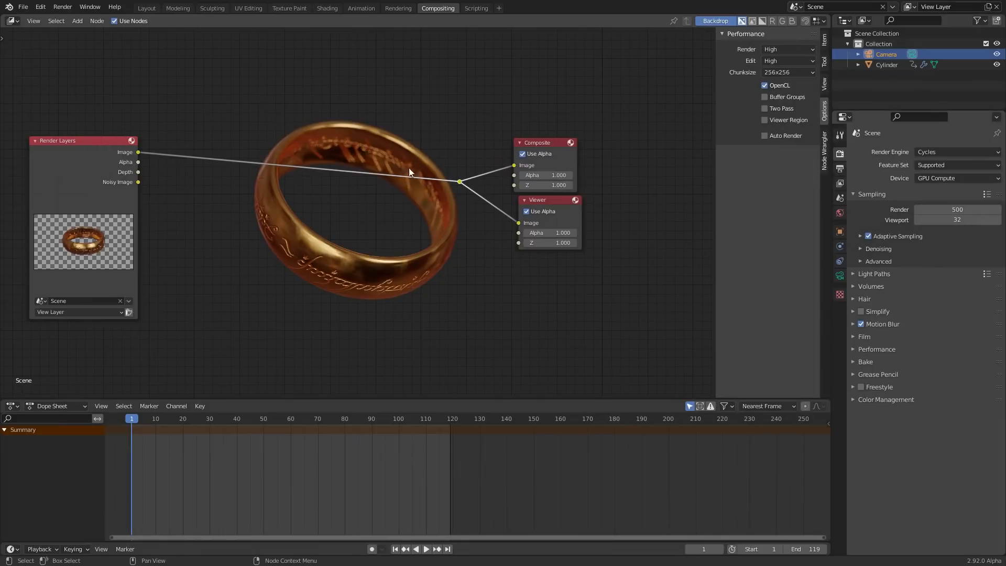
left_click(146, 7)
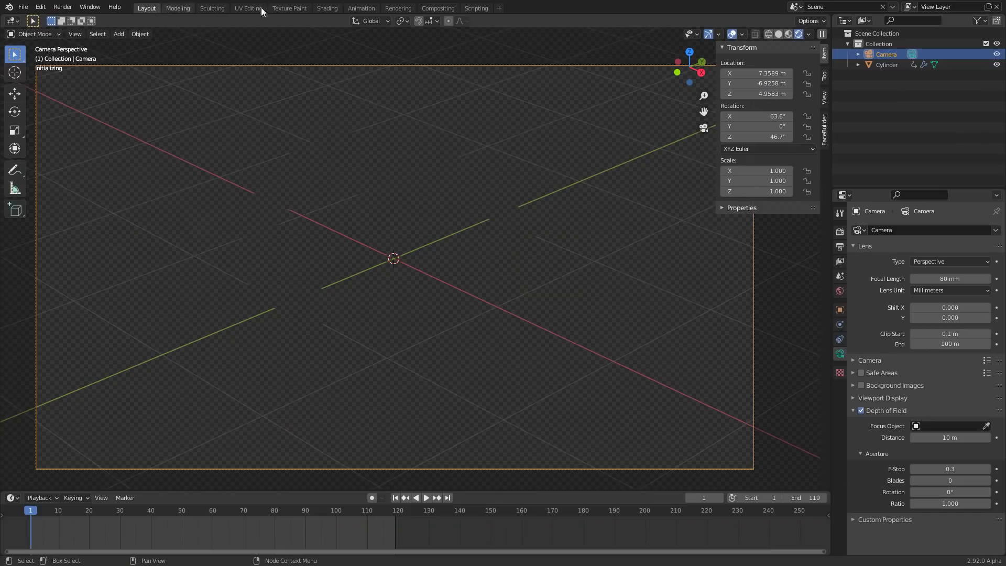
left_click(439, 7)
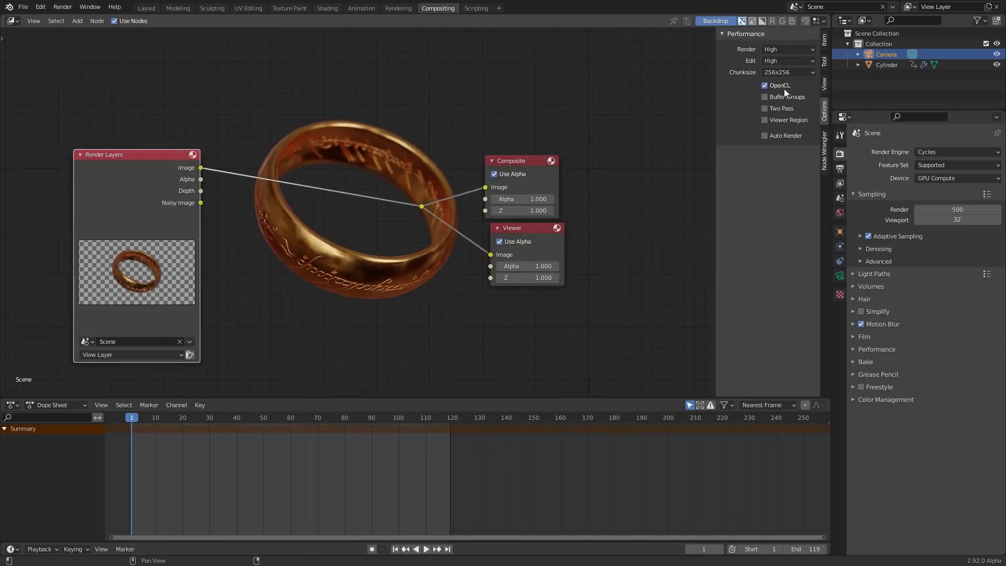
left_click(765, 85)
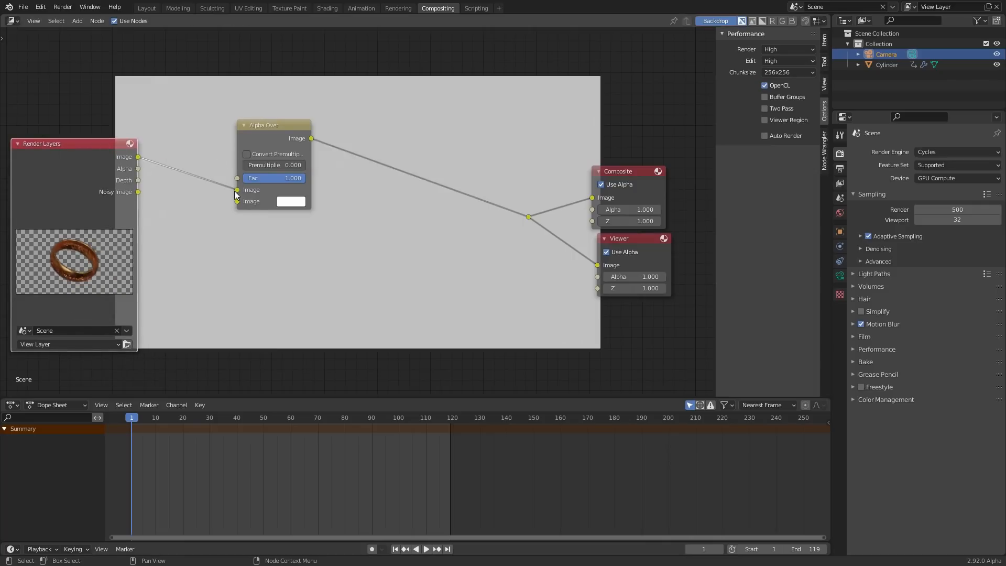
mouse_move(233, 198)
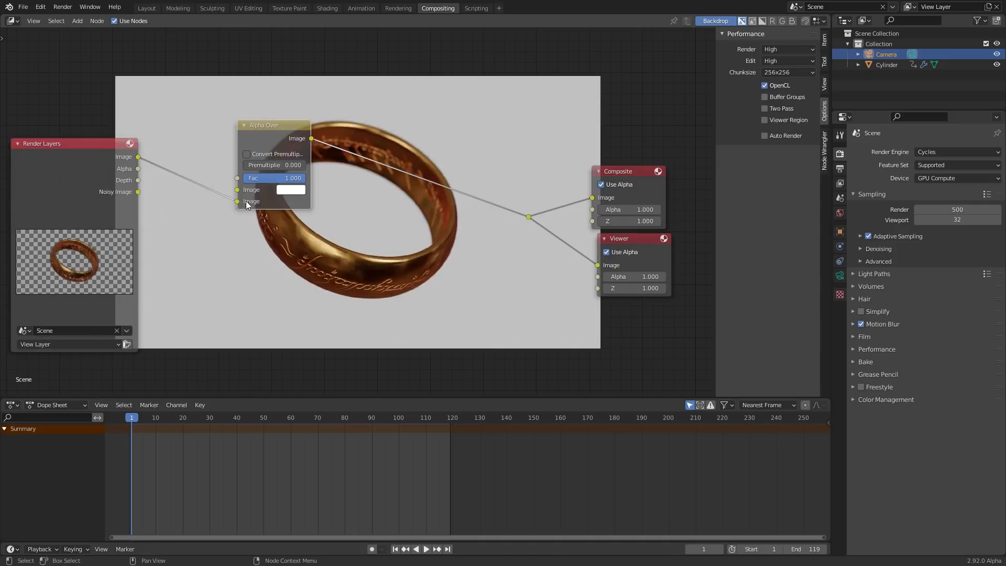
Step: Feed the render into Alpha Over and set its background colour to near-black blue (V 0.01)
left_click(291, 189)
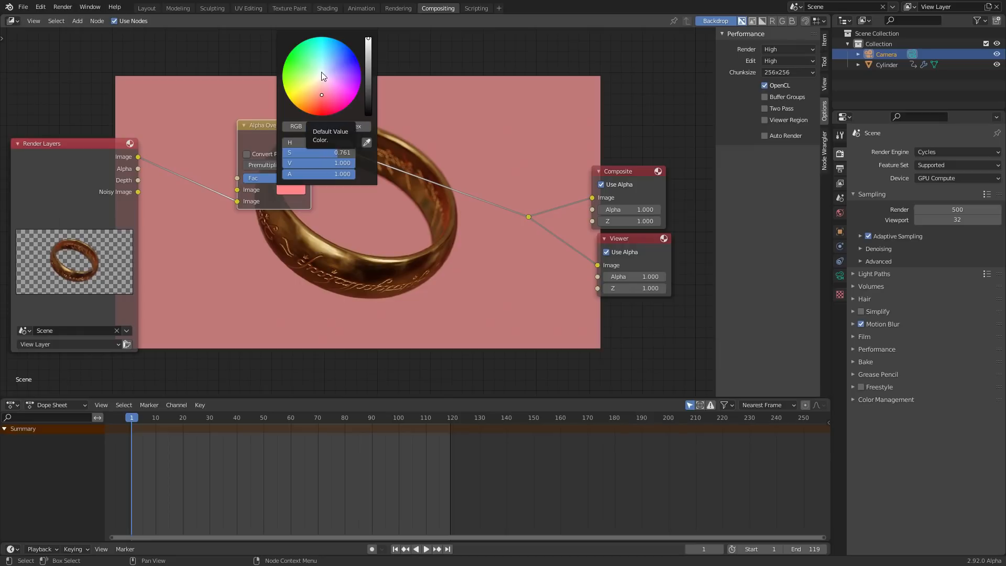
left_click(327, 65)
type("0.01")
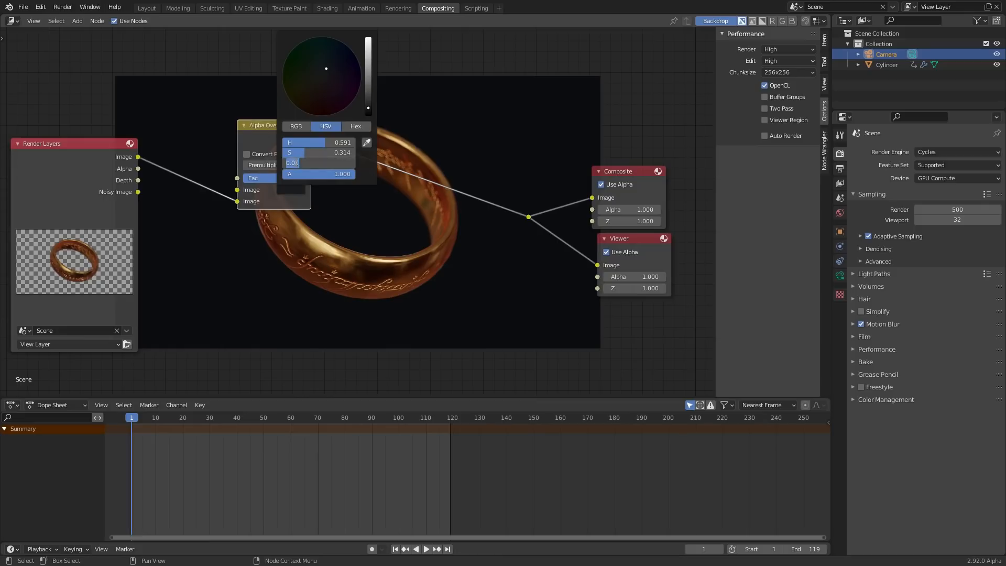
left_click(315, 163)
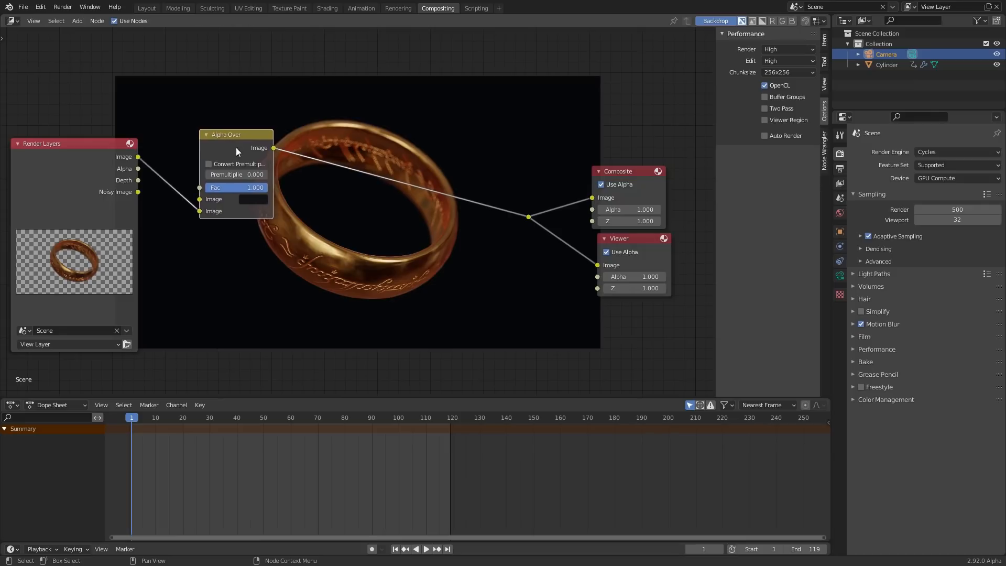
mouse_move(392, 190)
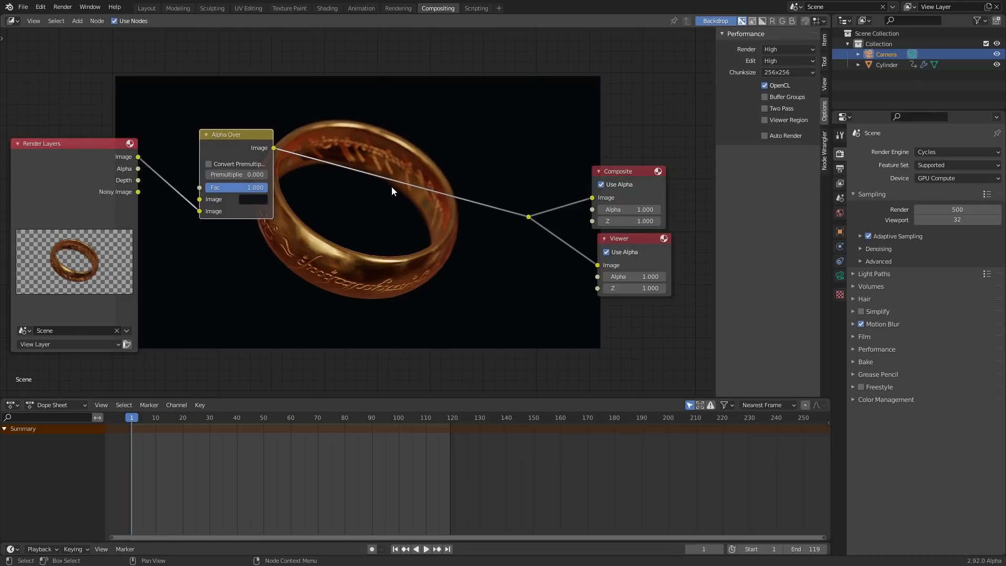
left_click(253, 199)
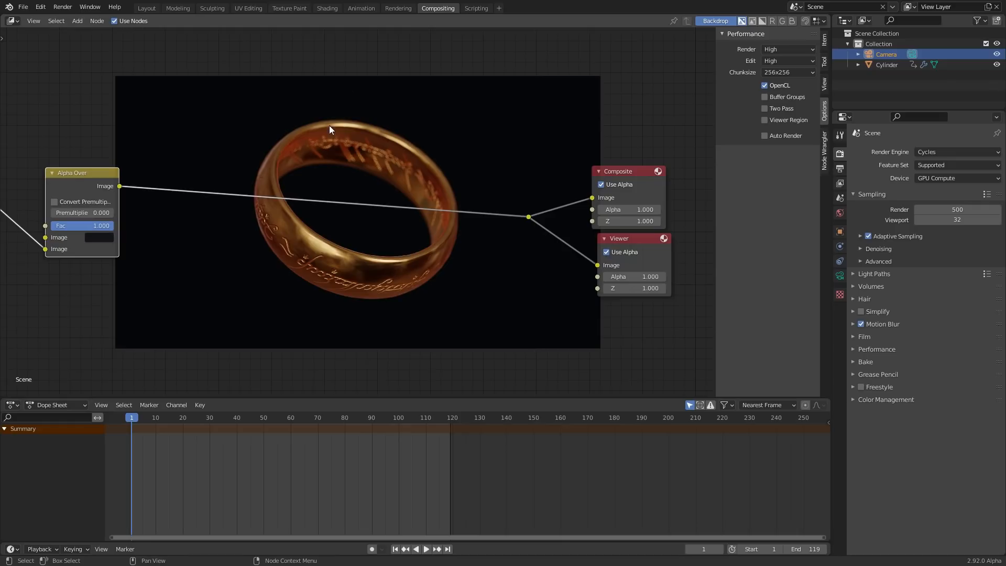
mouse_move(327, 128)
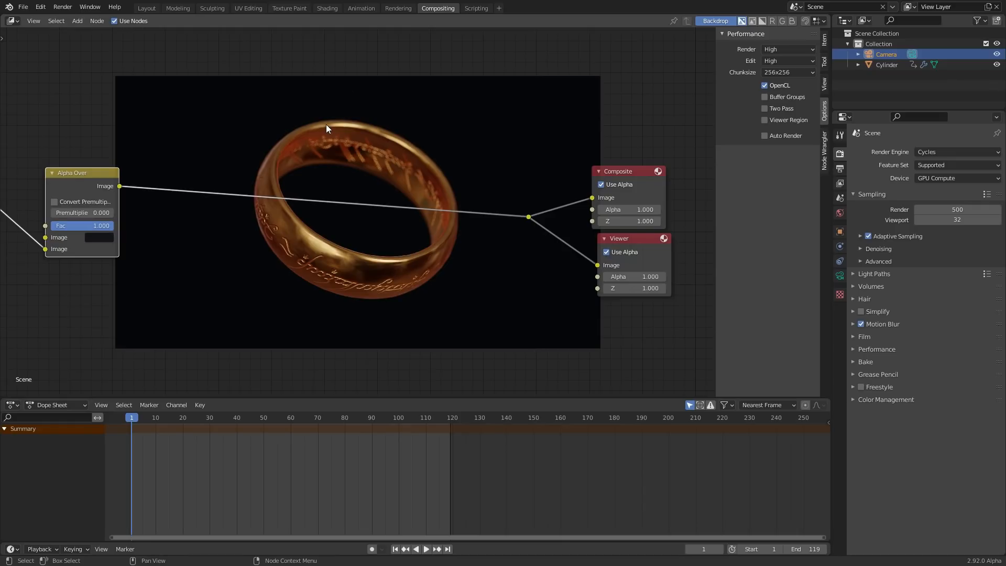
left_click(77, 21)
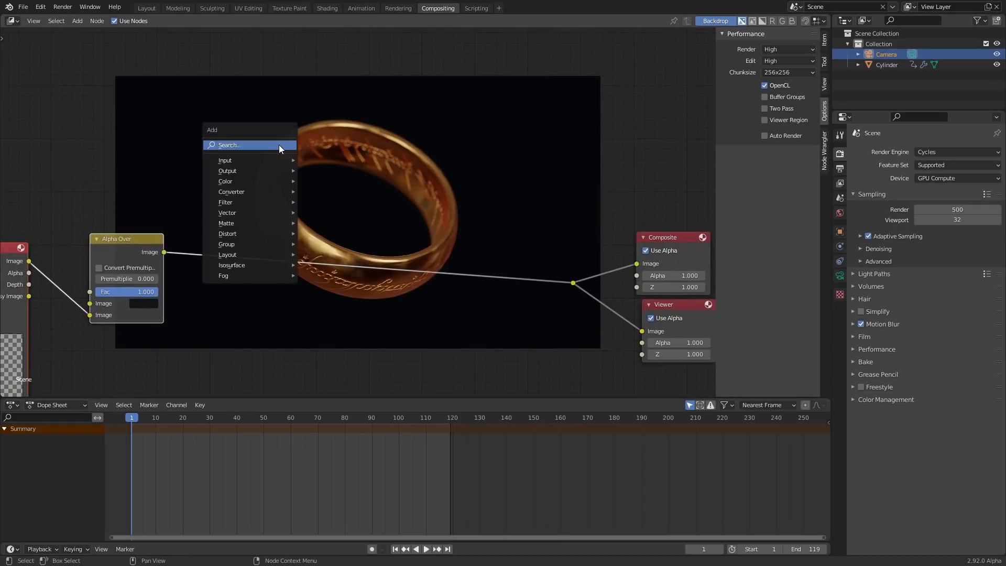
Step: Add a Streaks Glare node with 5 iterations, a lower threshold and Mix 1
type("glar")
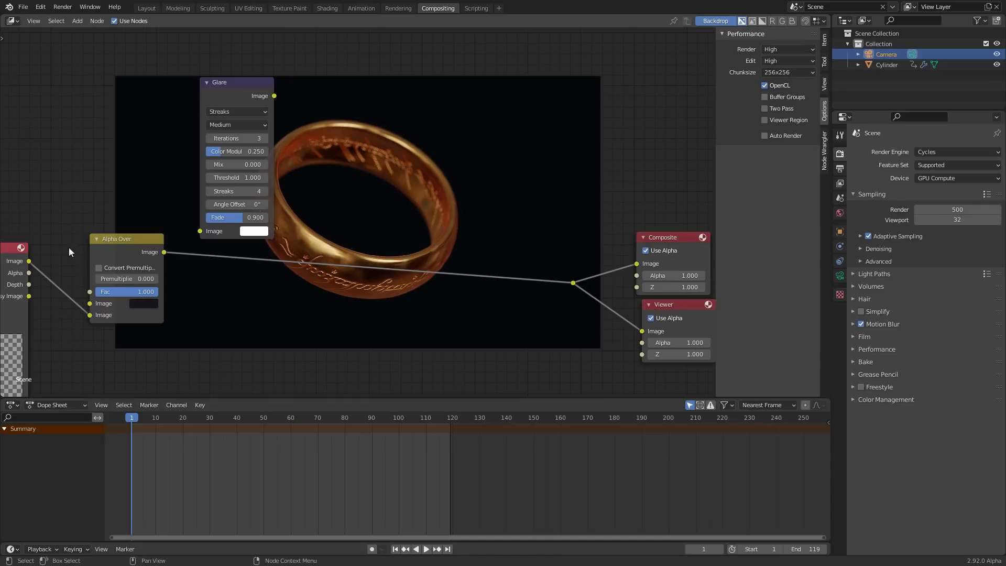
mouse_move(164, 254)
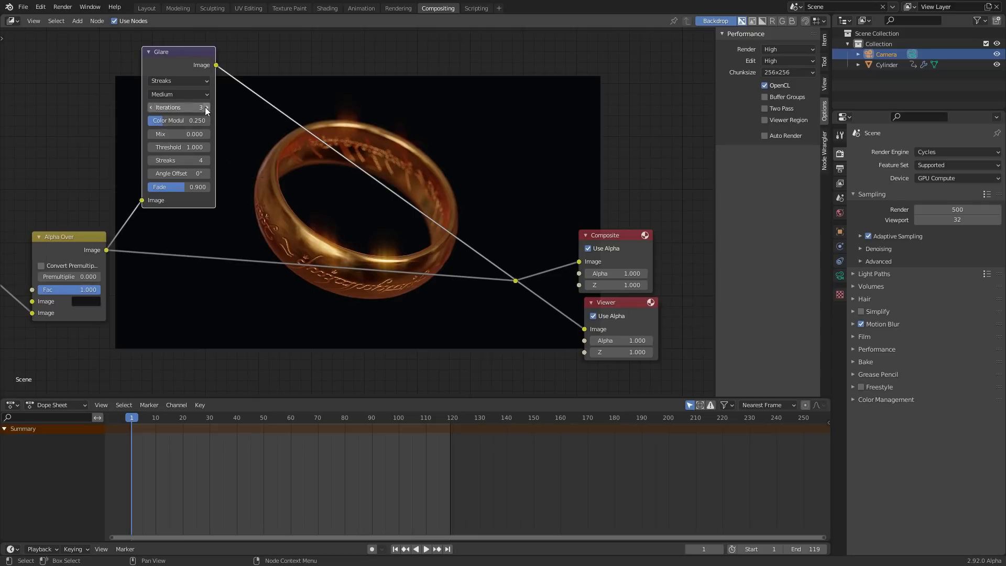
left_click(205, 107)
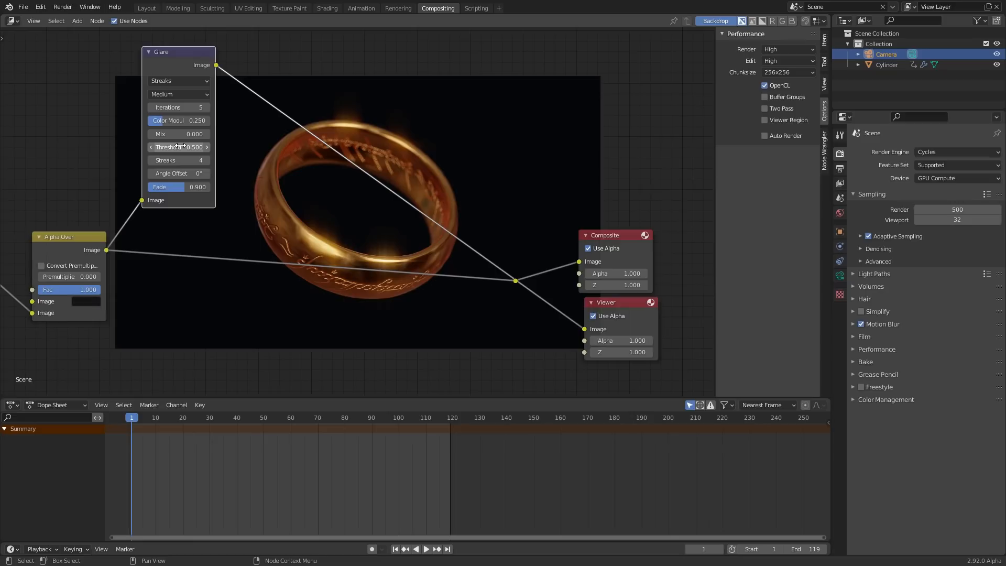
mouse_move(178, 146)
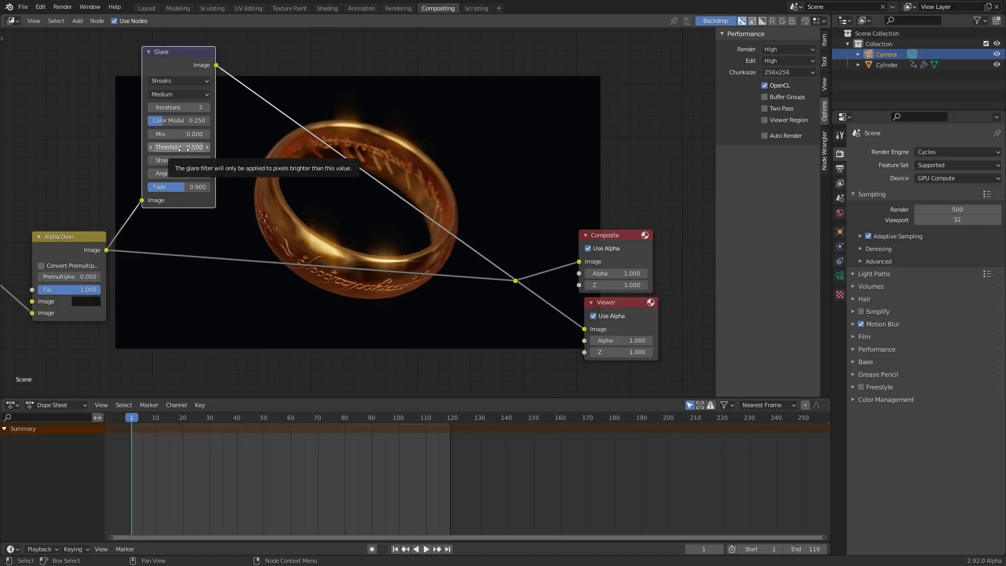
left_click(178, 147)
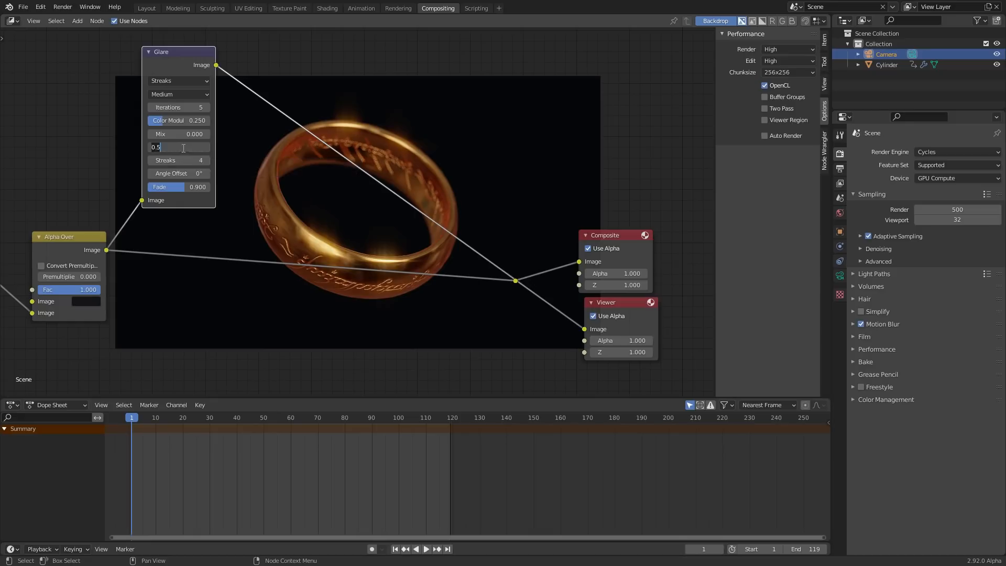
key("Return")
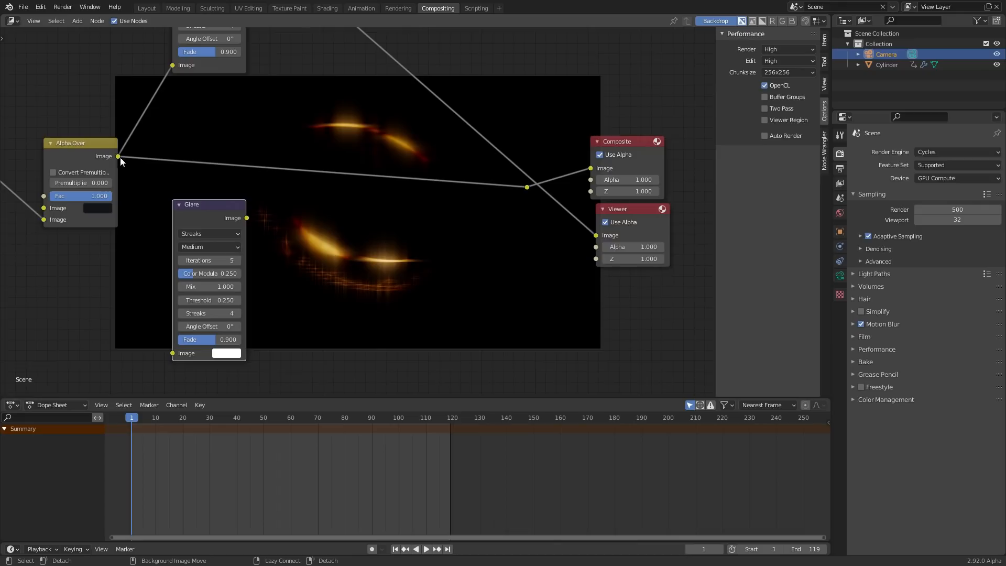
Step: Change the second Glare to Fog Glow with threshold 0.25 and size 9
left_click(208, 233)
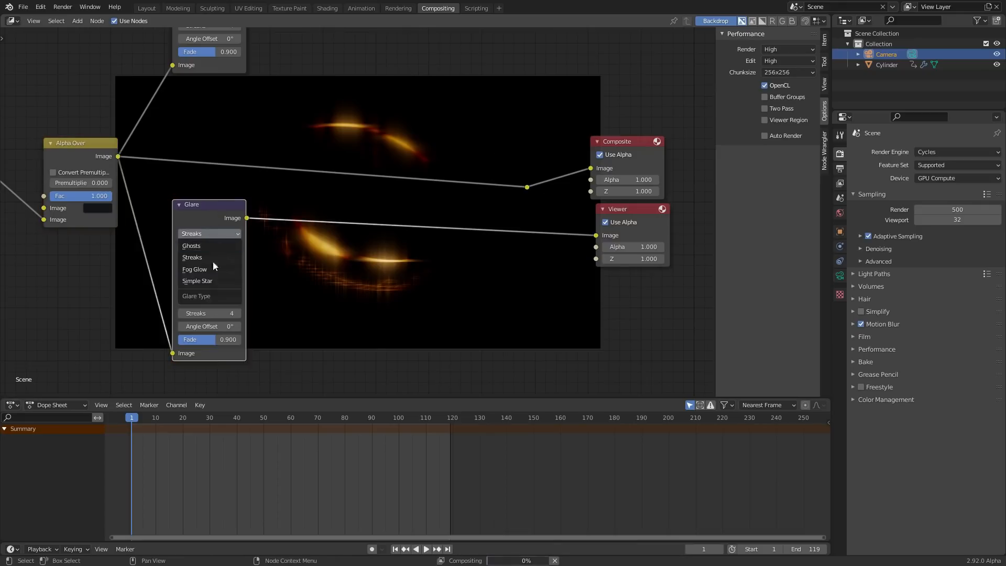
mouse_move(205, 234)
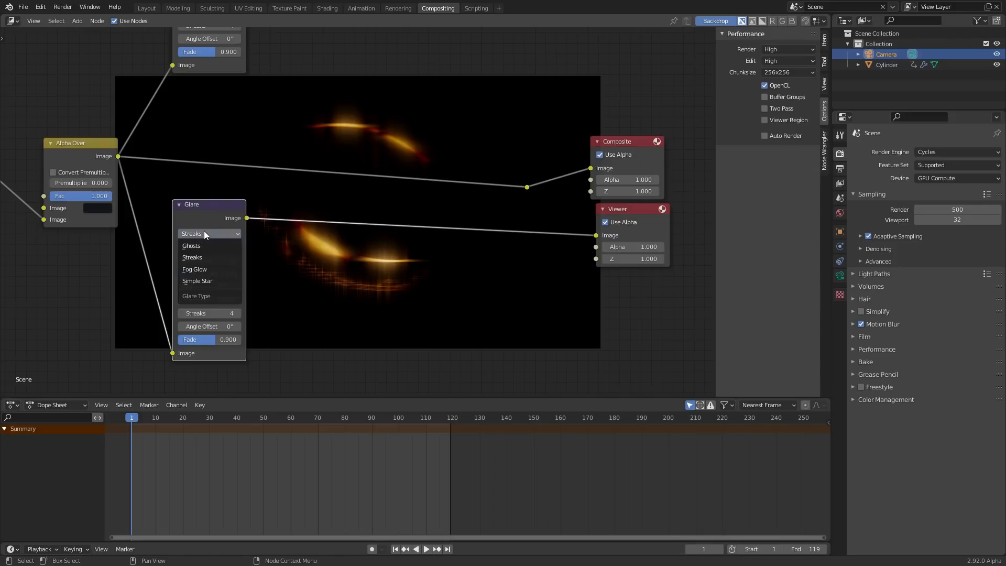
left_click(194, 269)
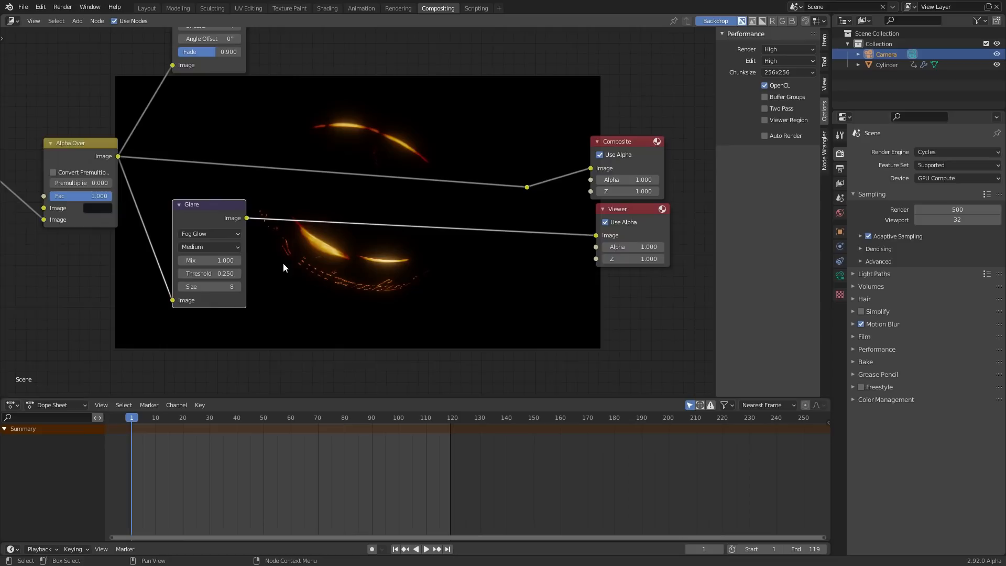
left_click(233, 286)
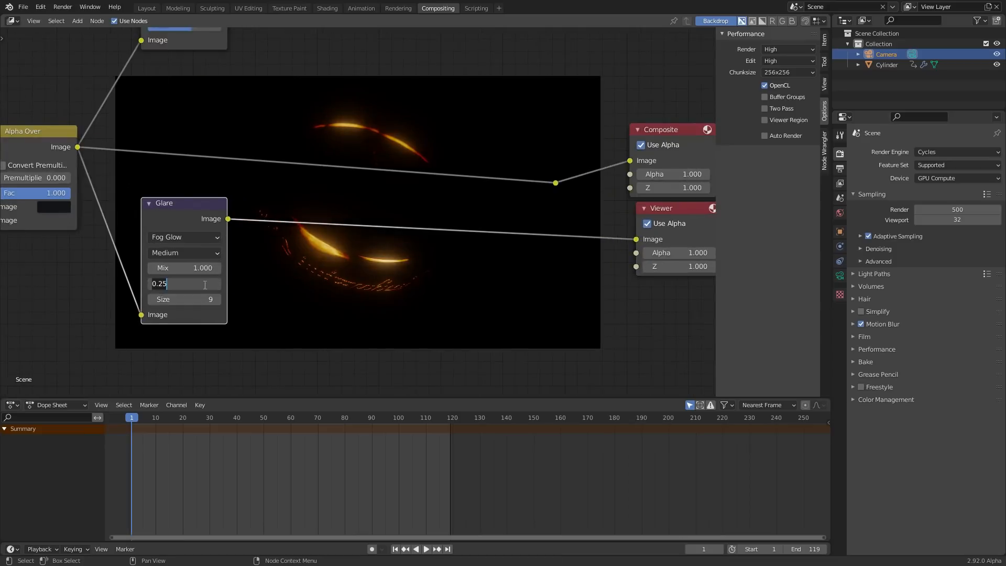
key("Return")
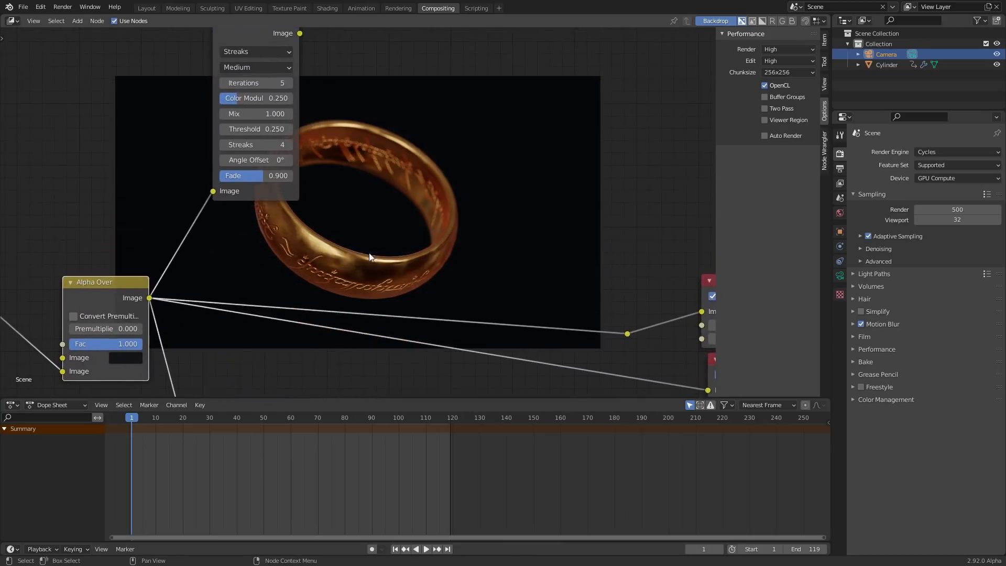
Step: Insert Add-mode Mix nodes for both glare passes and raise their factors so the ring glows orange
type("mi")
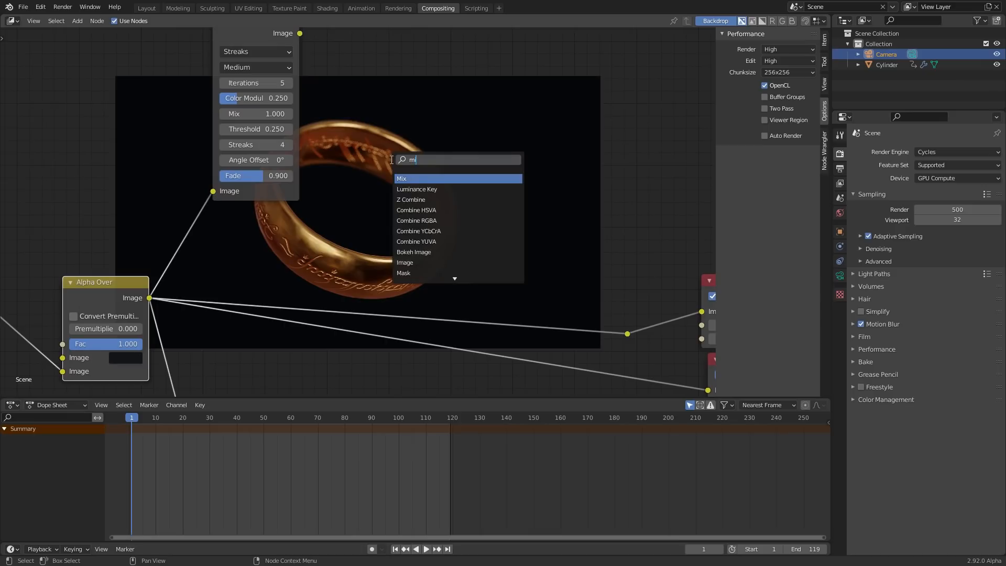
left_click(402, 179)
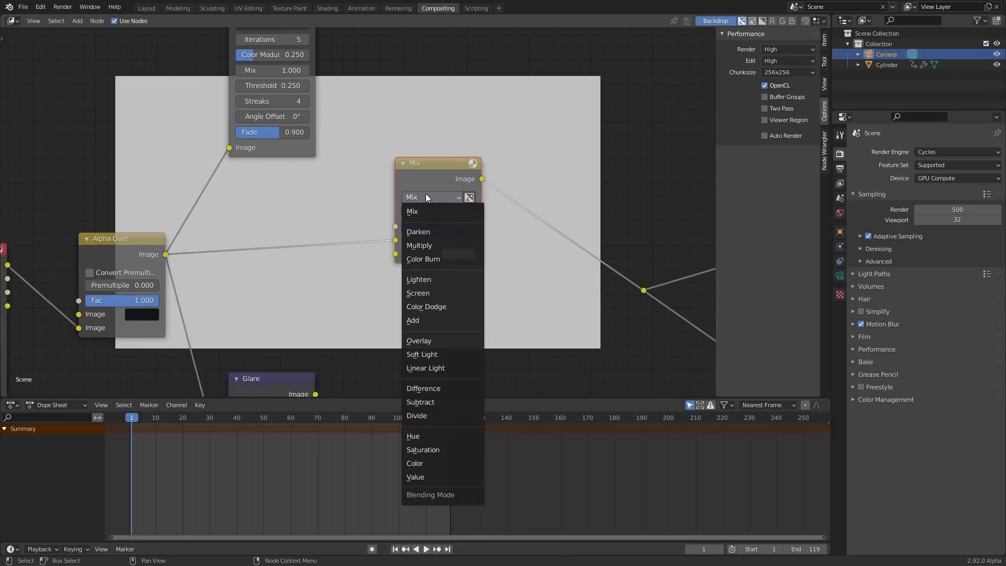
left_click(413, 321)
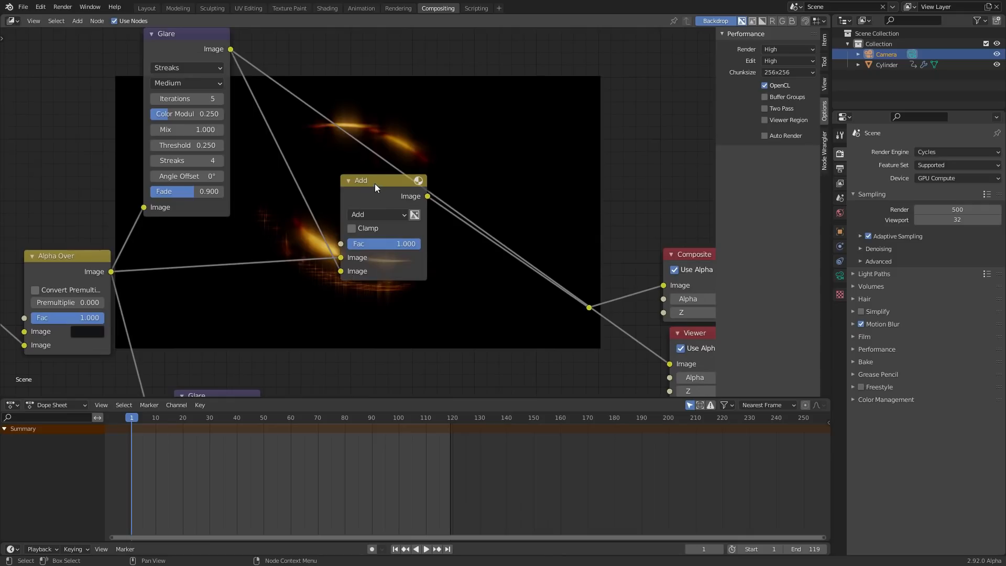
left_click_drag(375, 180, 339, 220)
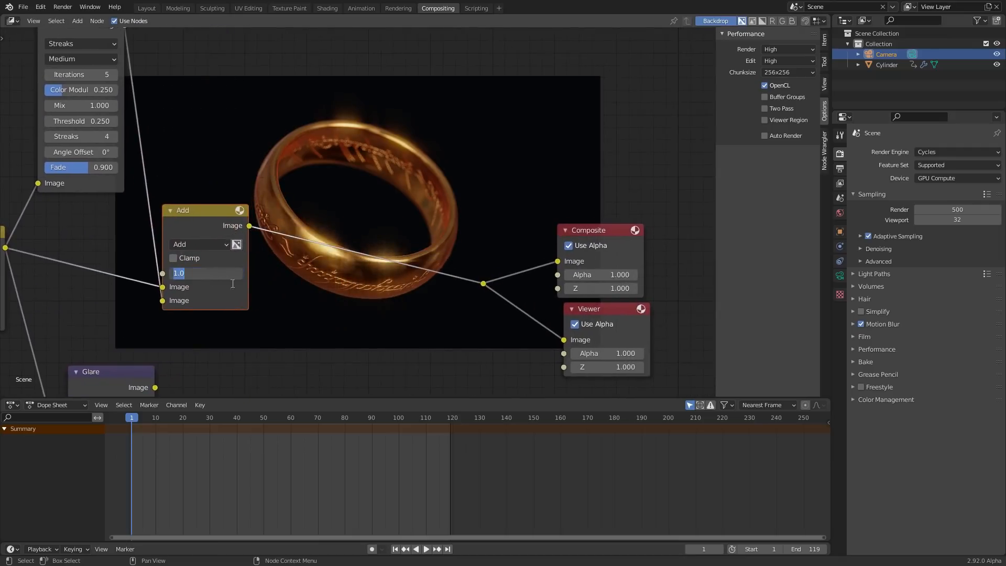
type("5.000")
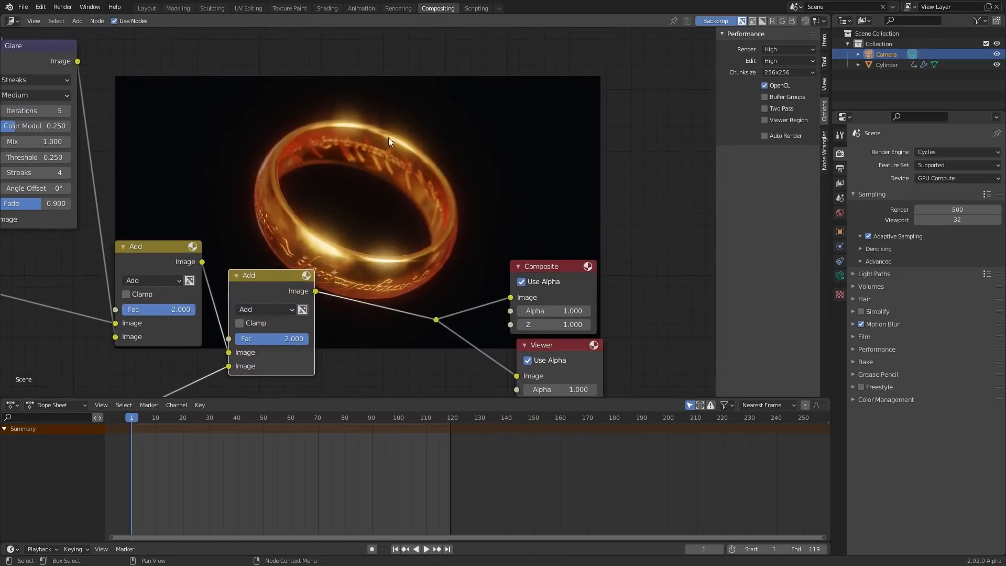
mouse_move(324, 196)
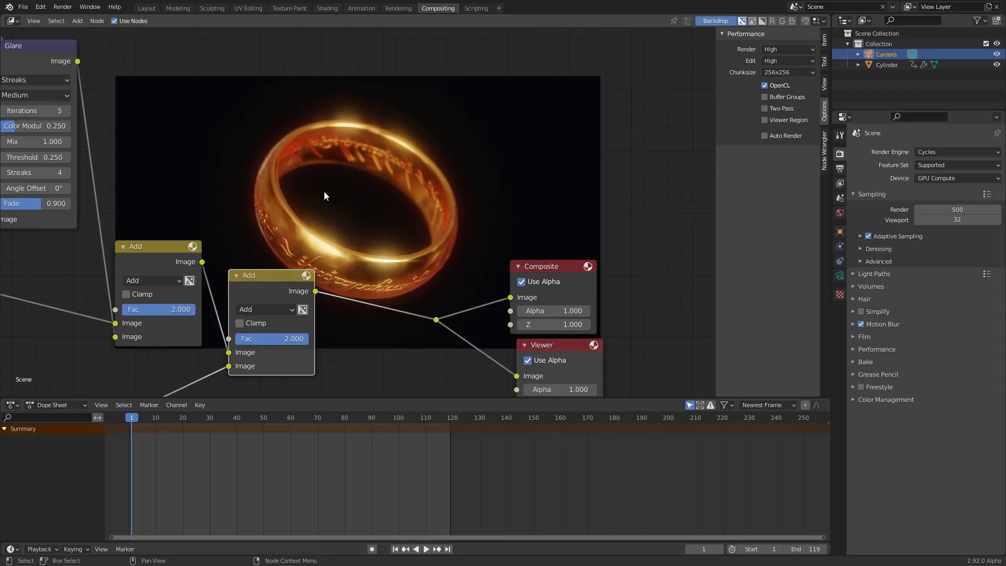
double_click(270, 338)
type("3.000")
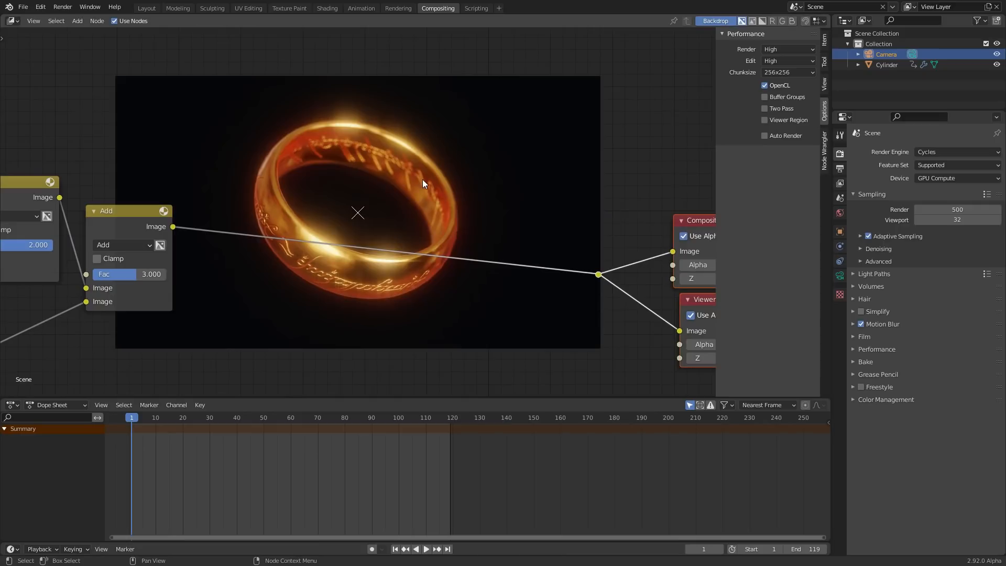
mouse_move(385, 178)
type("len")
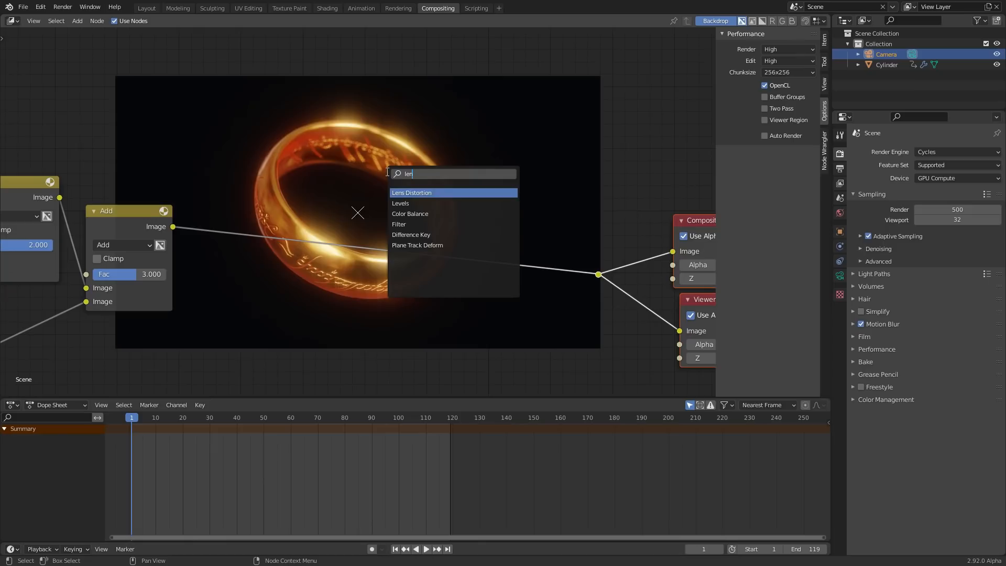
Step: Insert a Lens Distortion node before Composite with Fit enabled
left_click(411, 193)
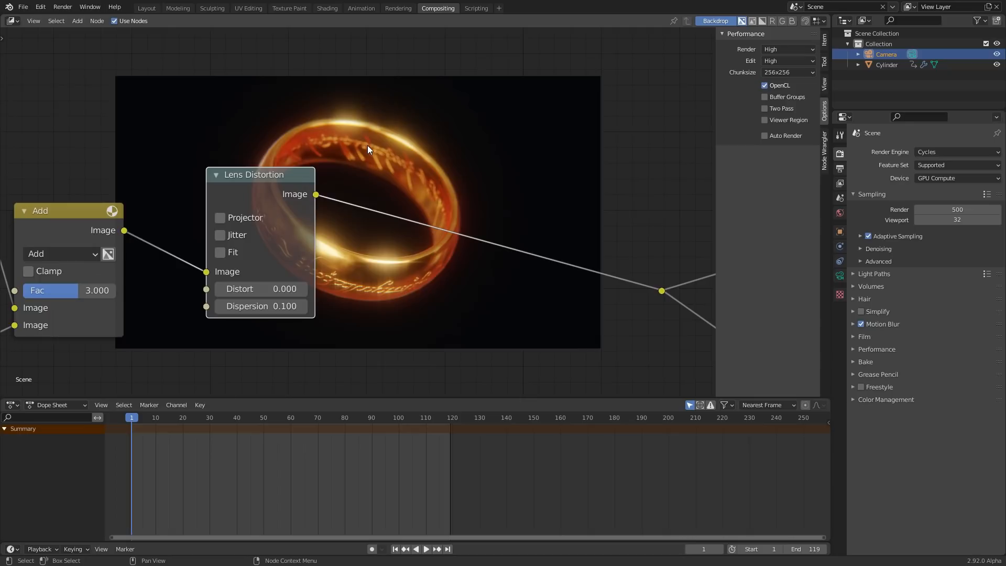
mouse_move(275, 303)
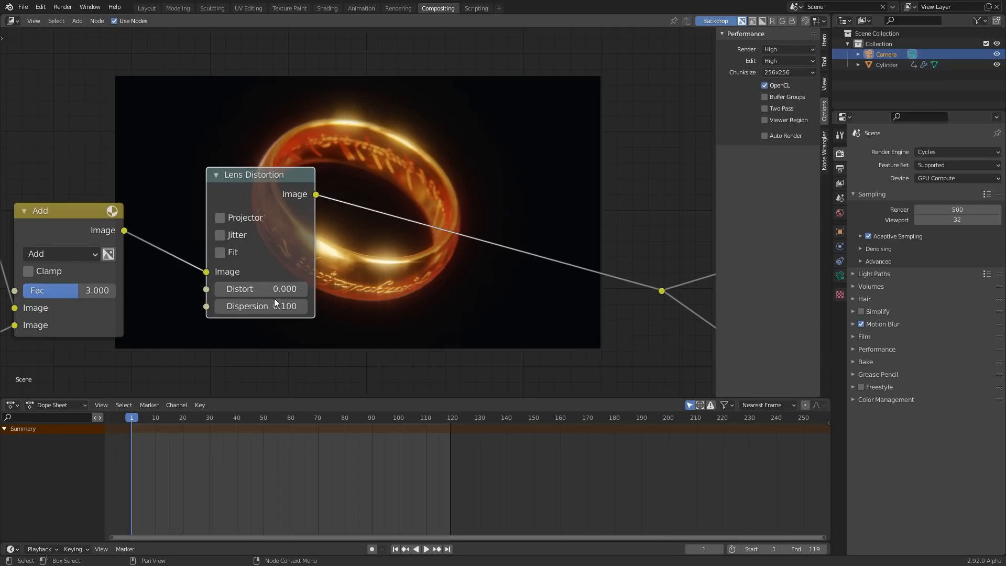
double_click(261, 306)
type("0.200")
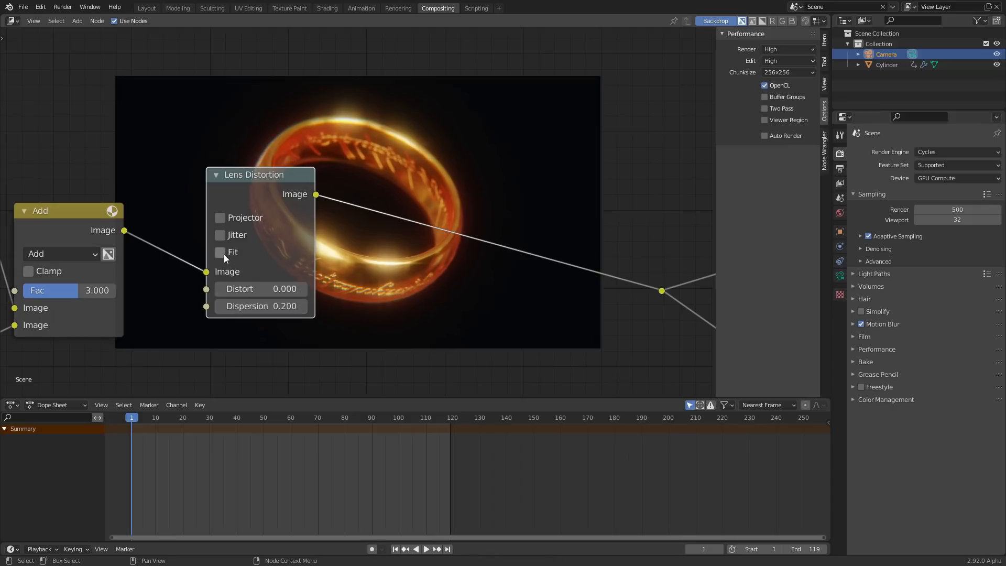
left_click(219, 251)
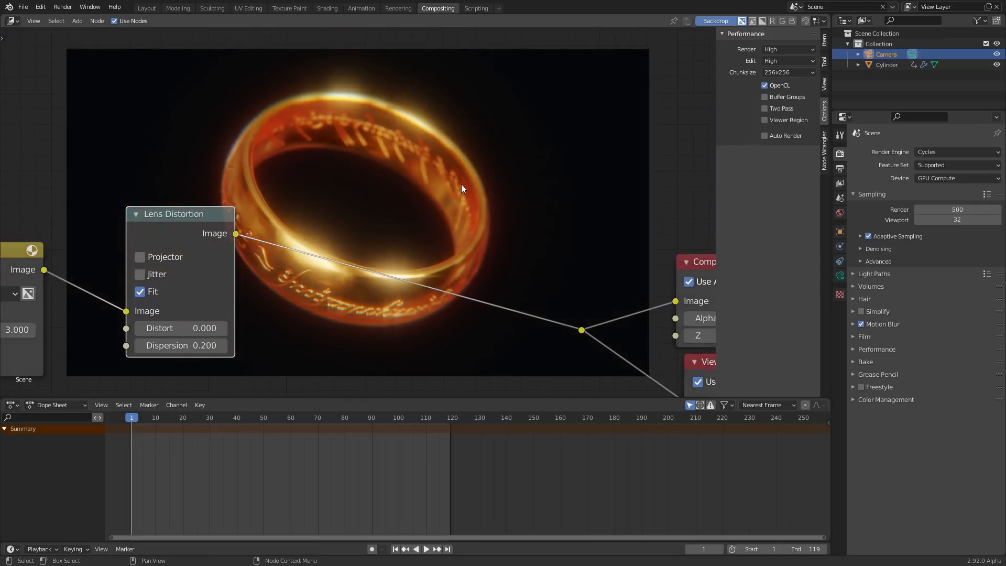
Step: Settle the Lens Distortion dispersion at 0.2 for slight colour fringing
double_click(181, 345)
type("0.300")
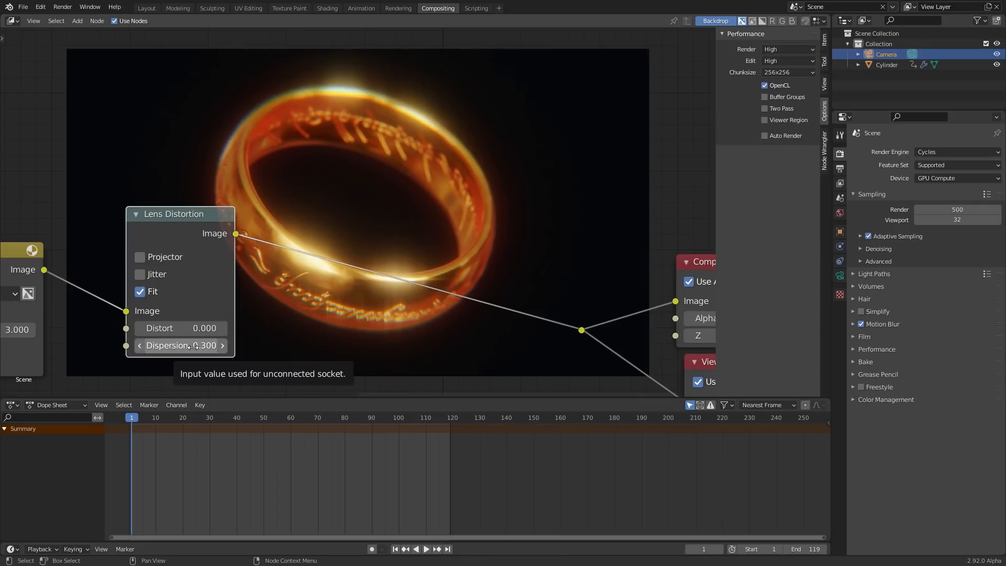
mouse_move(402, 281)
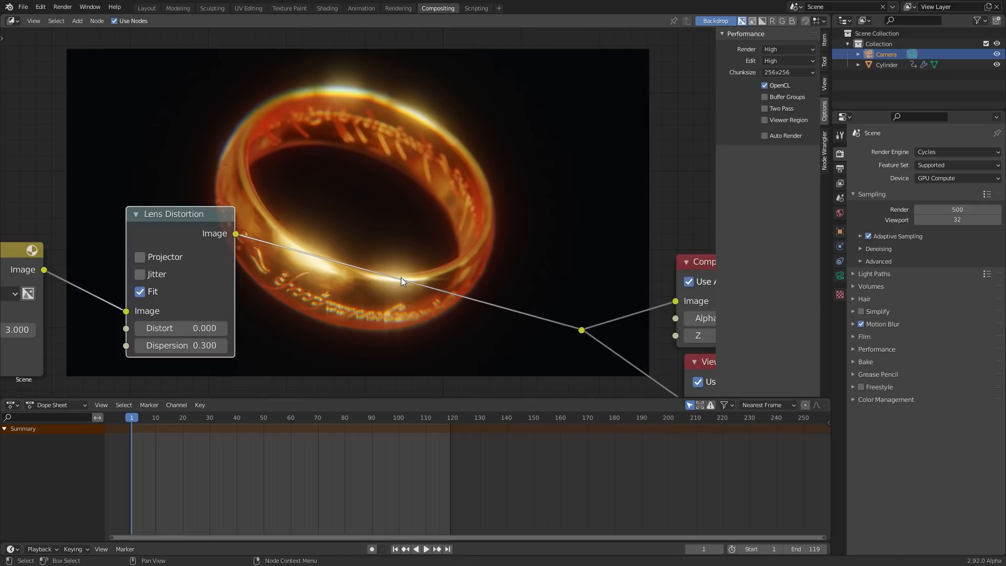
double_click(181, 345)
type("0.200")
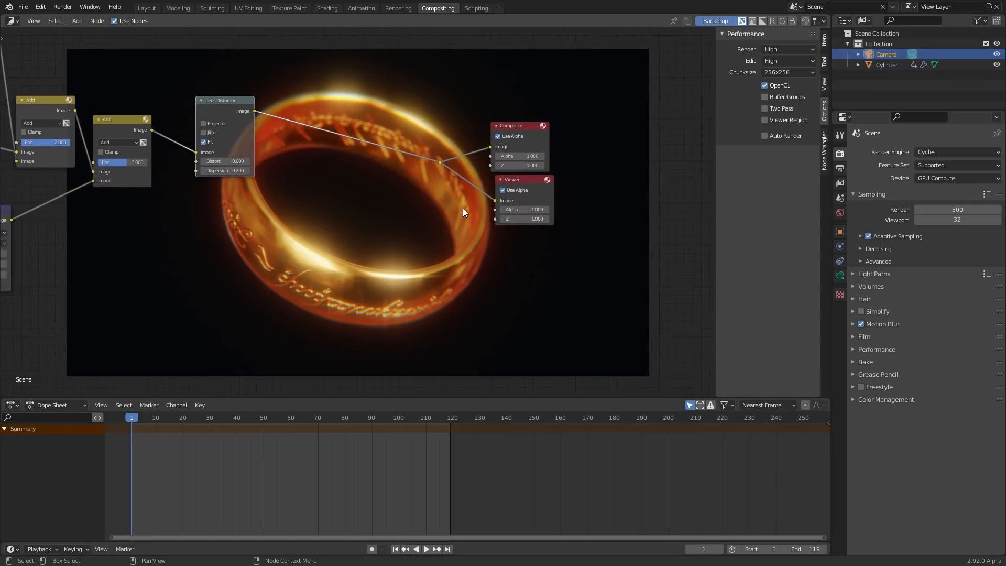
left_click(859, 399)
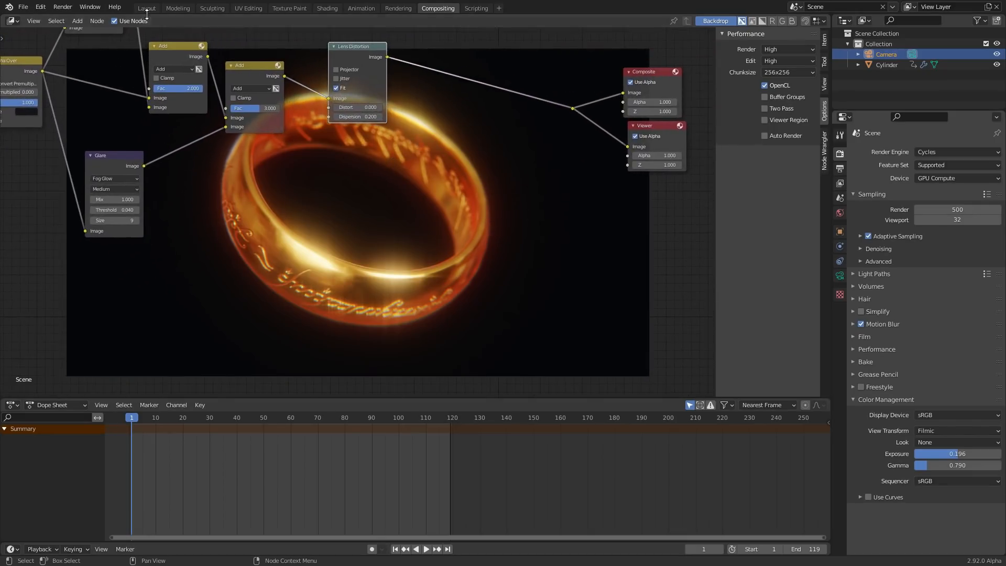
Step: Compare the ring in the Layout 3D scene against the composited glowing result
left_click(147, 7)
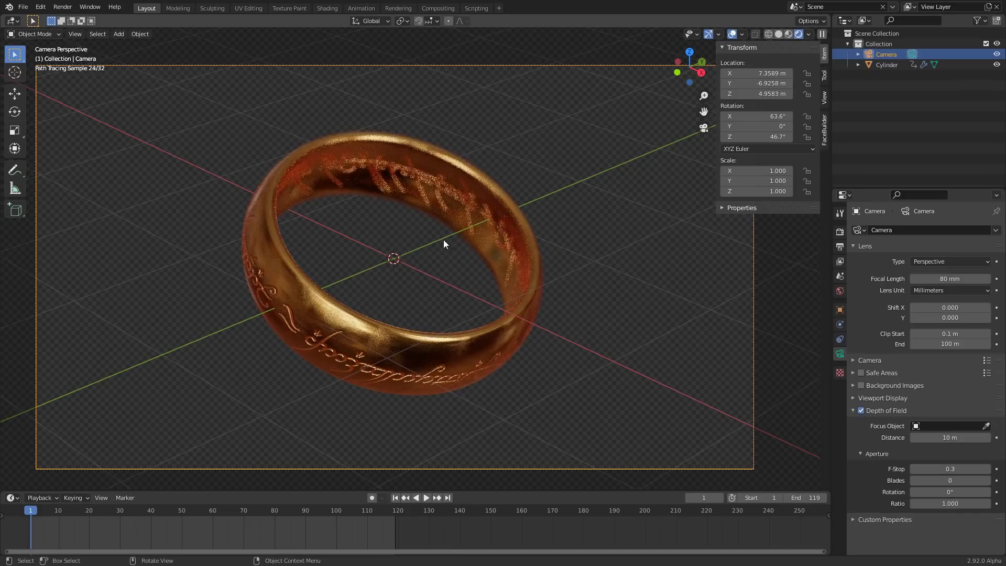
left_click(438, 8)
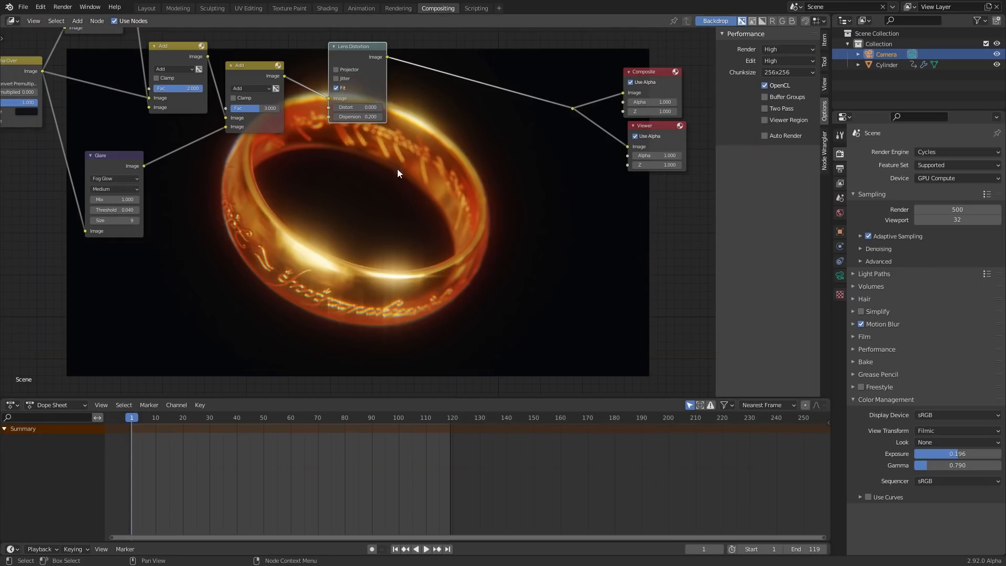
left_click(145, 7)
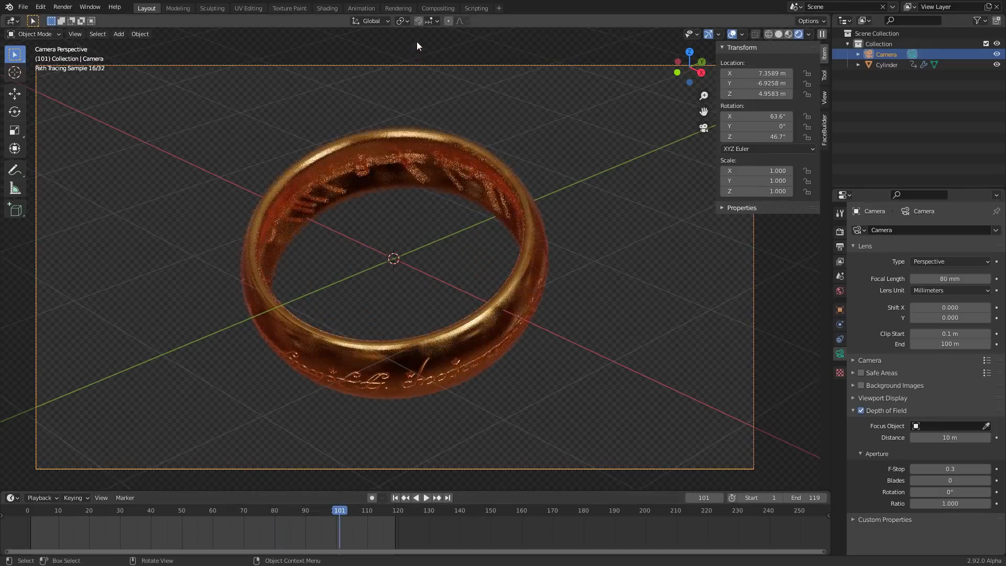
left_click(438, 8)
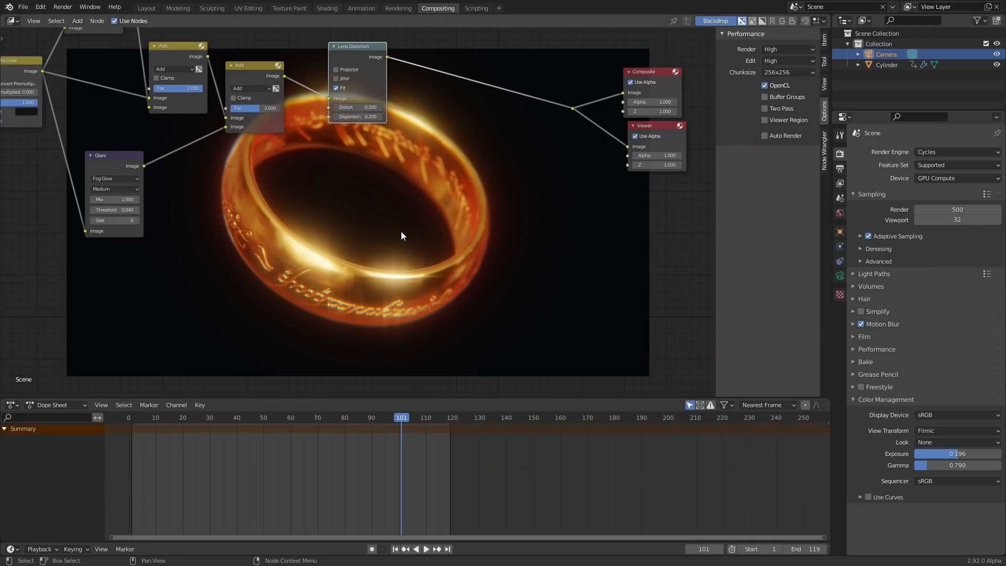